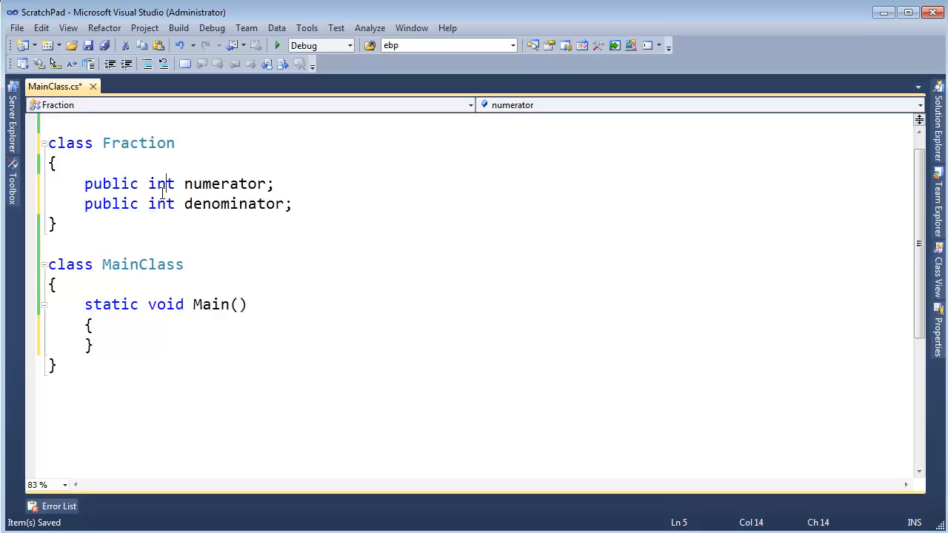
Step: Declare Fraction fract1 in Main with an object initializer setting numerator 1 and denominator 2
left_click_drag(160, 184, 205, 205)
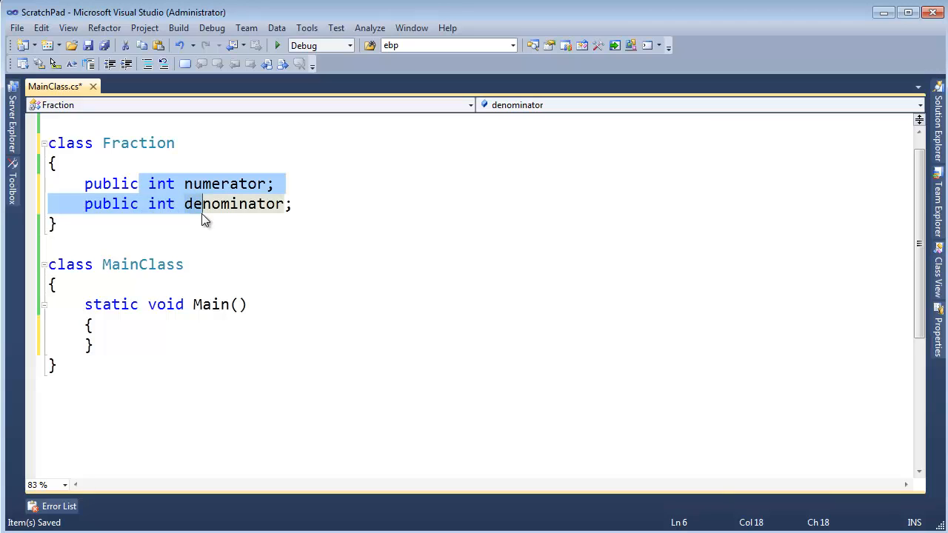
left_click(69, 142)
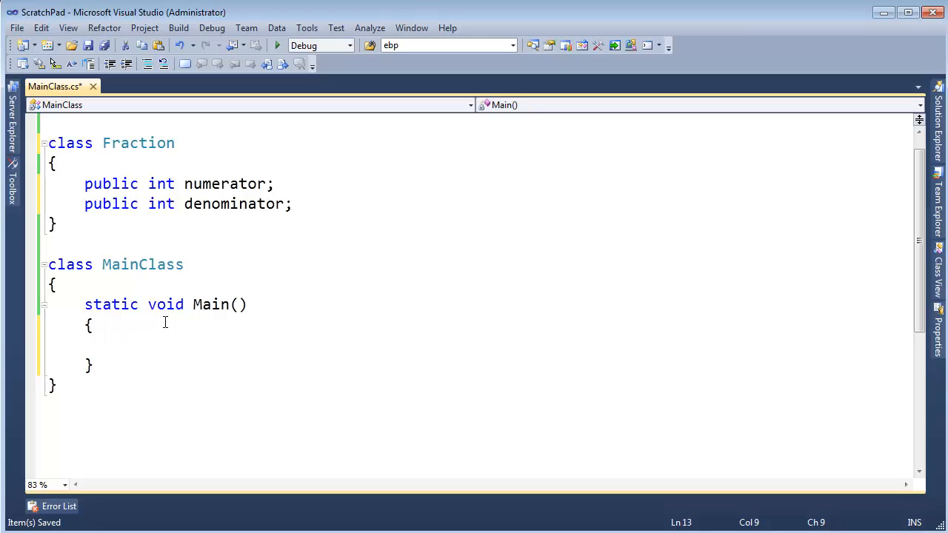
type("Fraction")
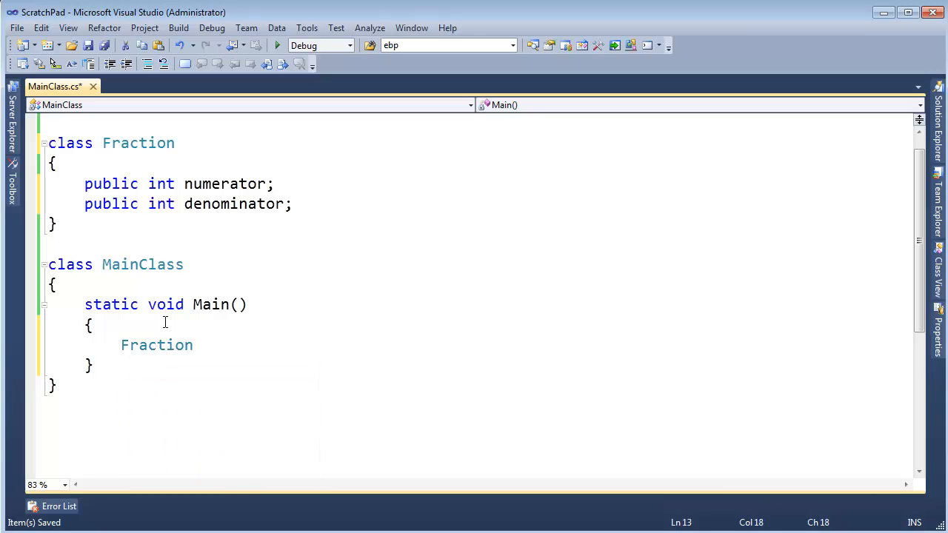
type("fract1 =")
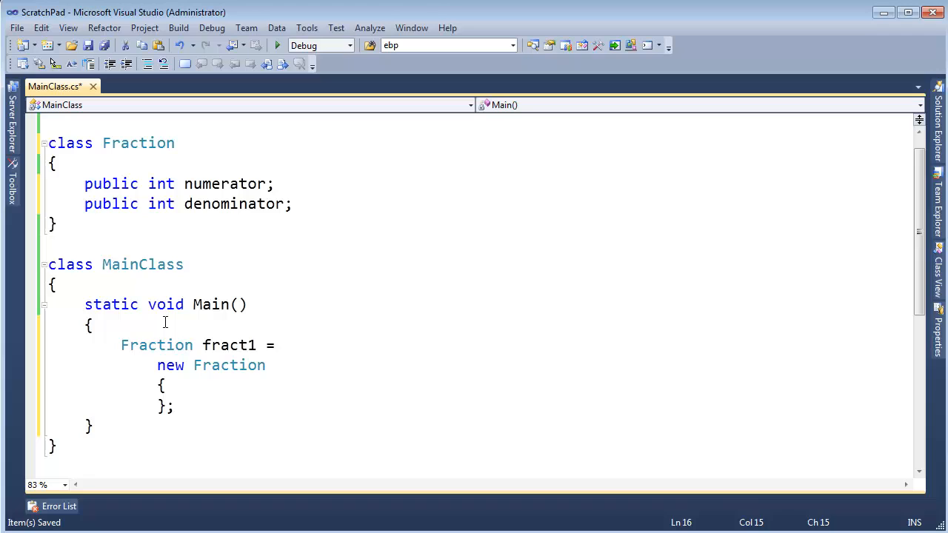
key("Return")
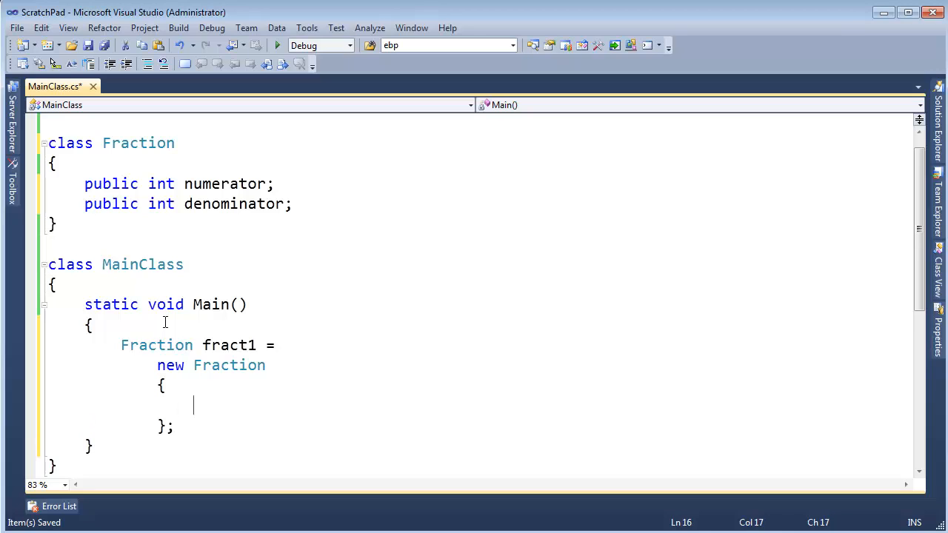
type("numerator = 1,")
type("denominator = 2")
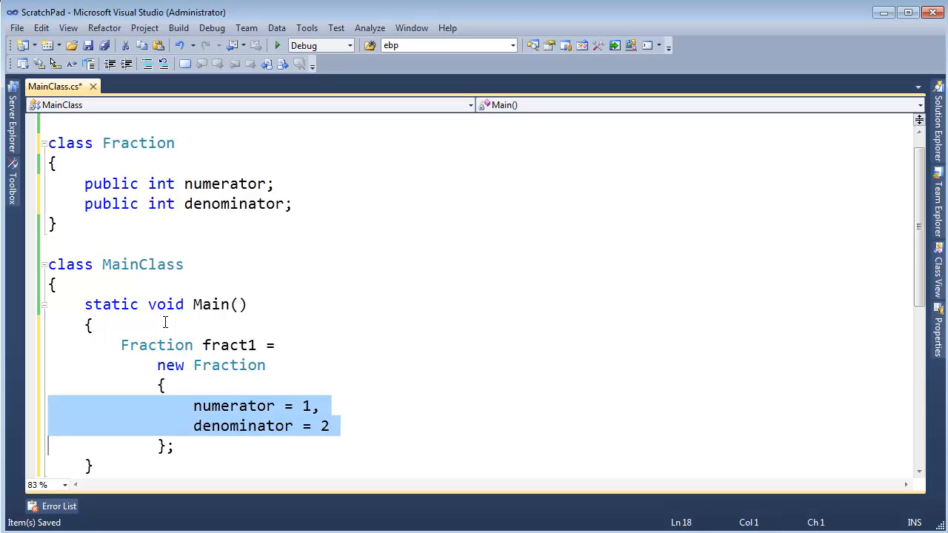
left_click(174, 184)
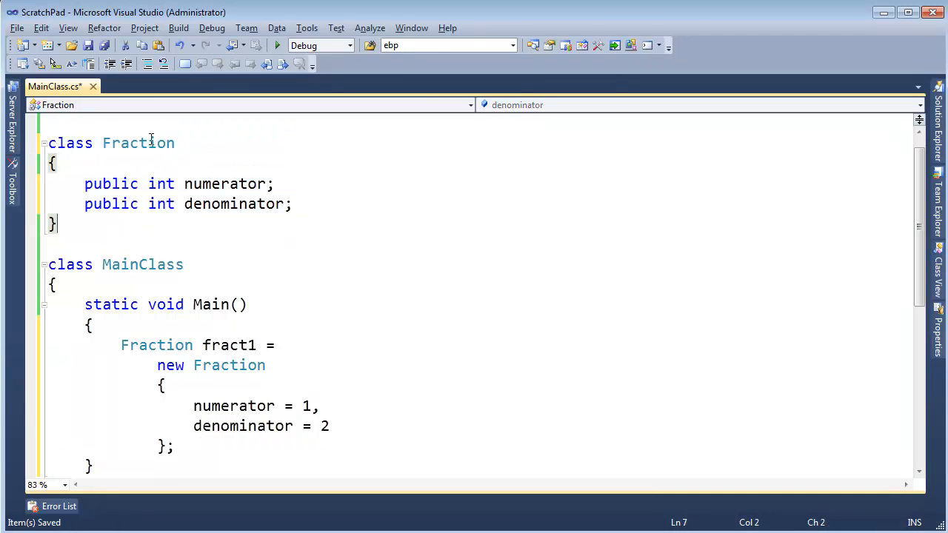
double_click(138, 142)
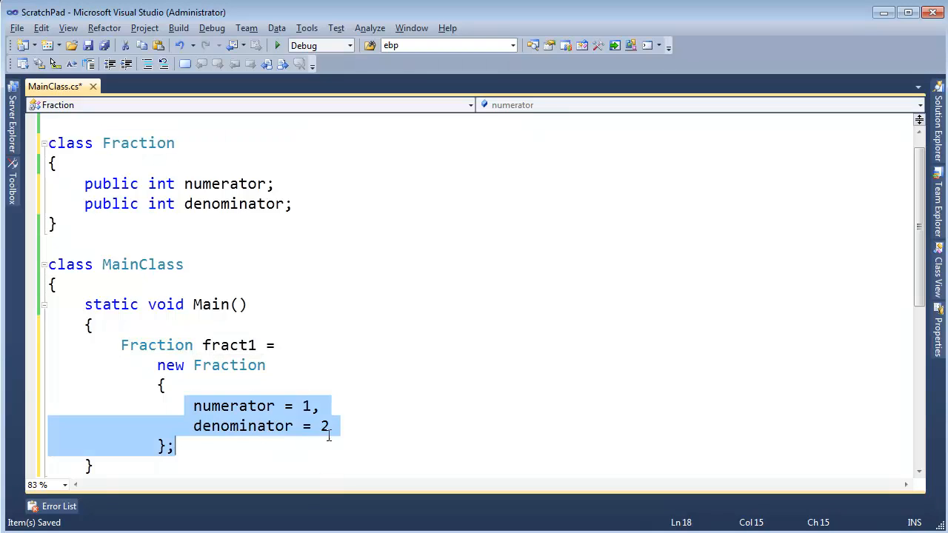
left_click(90, 210)
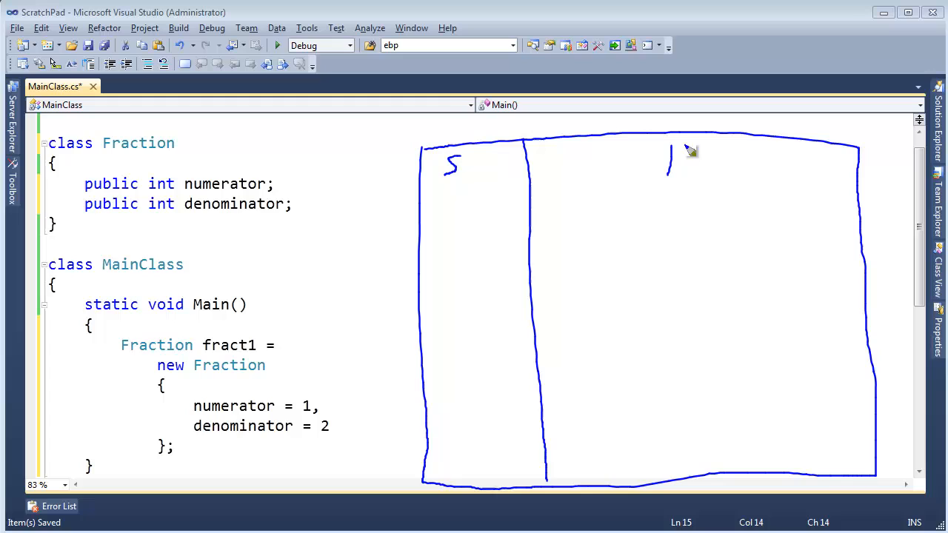
Step: Draw S/H columns with a fract1 stack box arrowed to a heap Fraction holding 1 and 2
left_click_drag(670, 170, 684, 148)
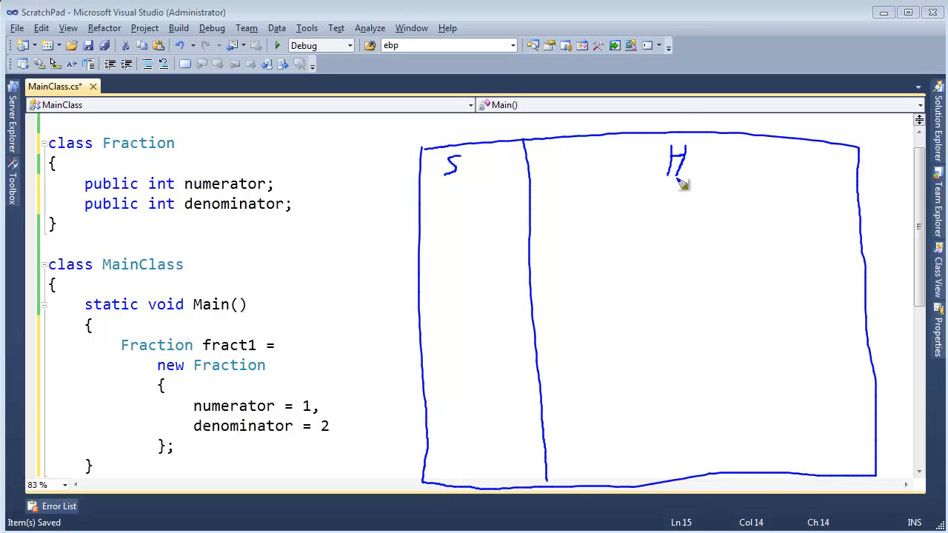
mouse_move(676, 178)
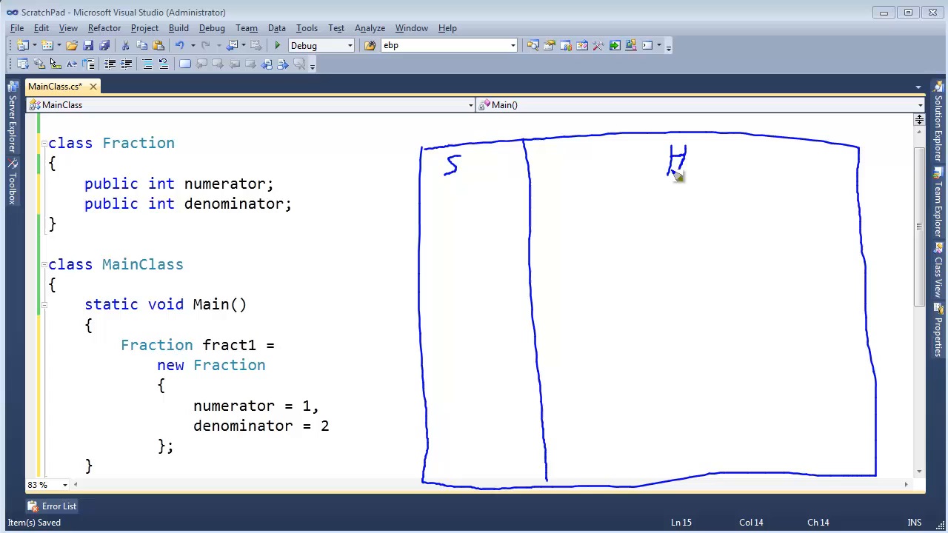
mouse_move(733, 225)
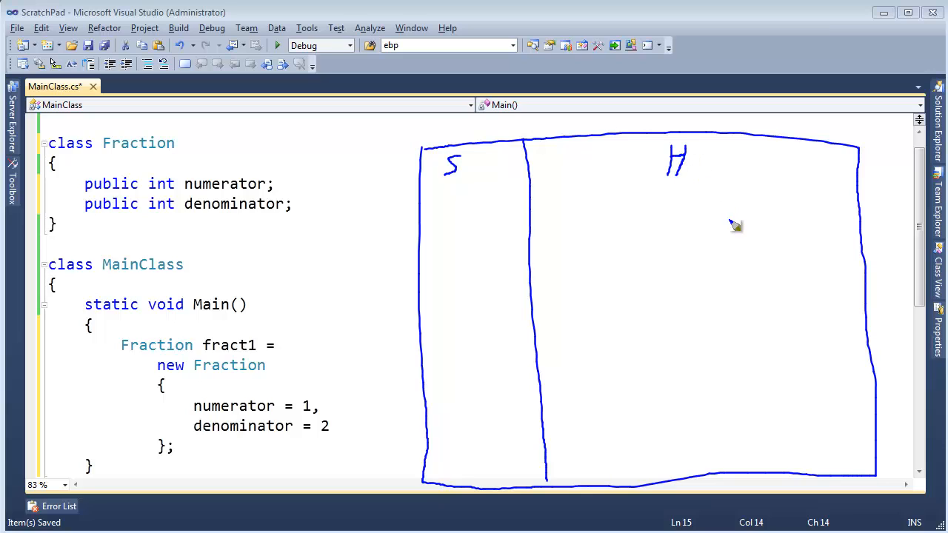
mouse_move(743, 267)
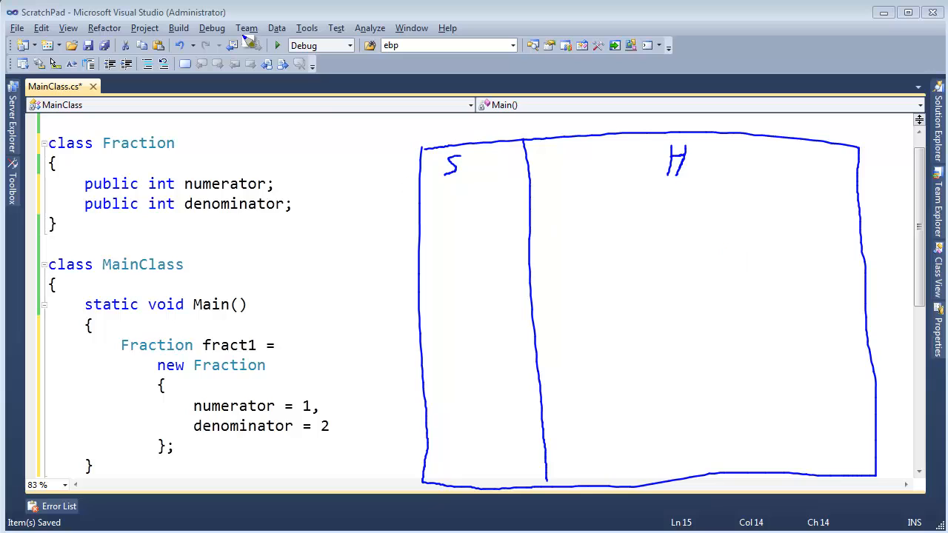
mouse_move(234, 444)
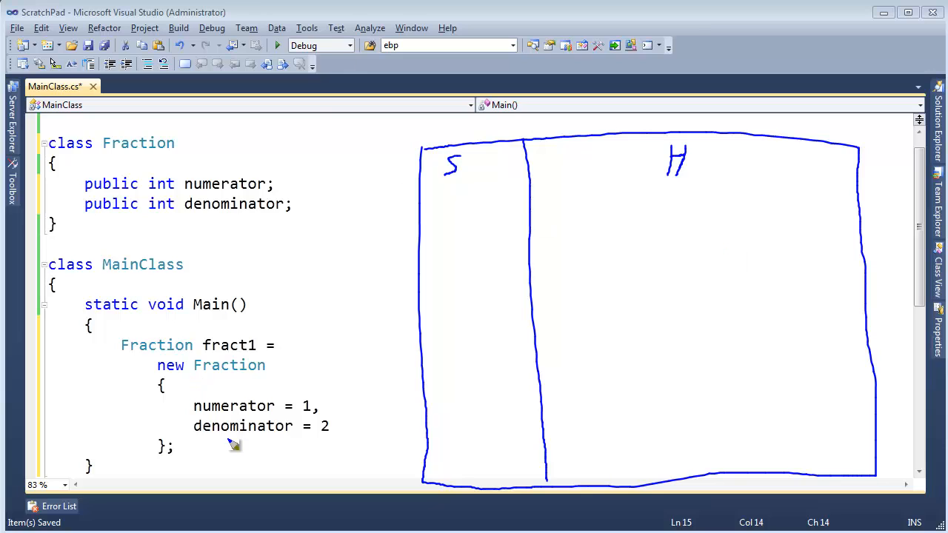
mouse_move(517, 471)
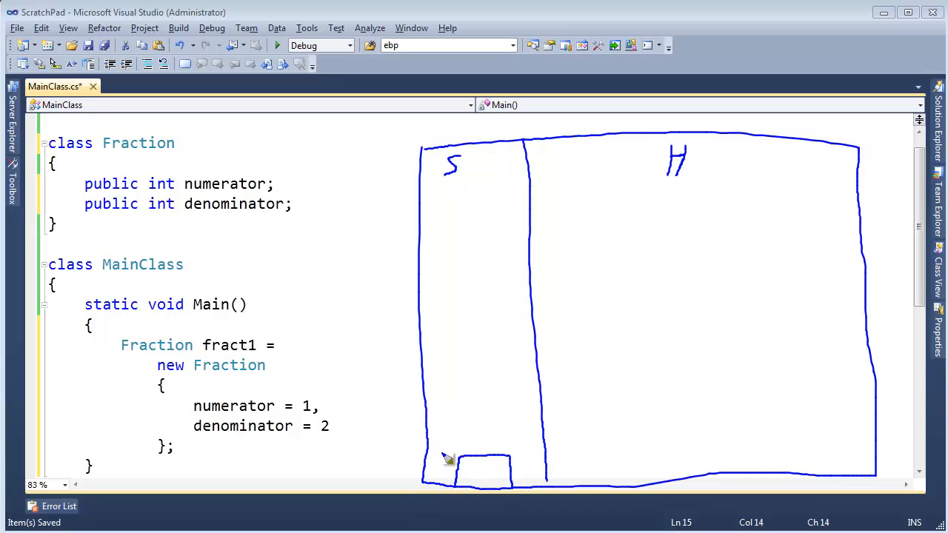
left_click_drag(459, 467, 452, 456)
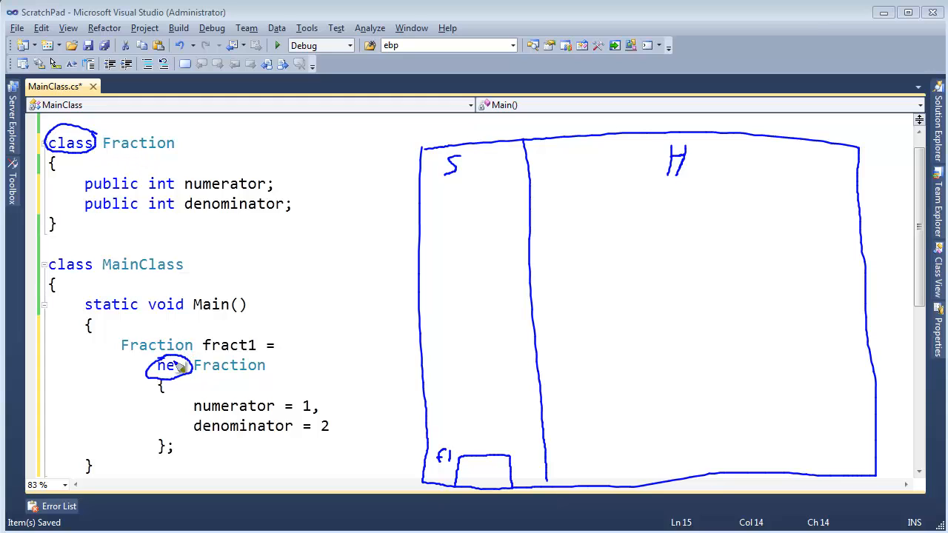
mouse_move(733, 244)
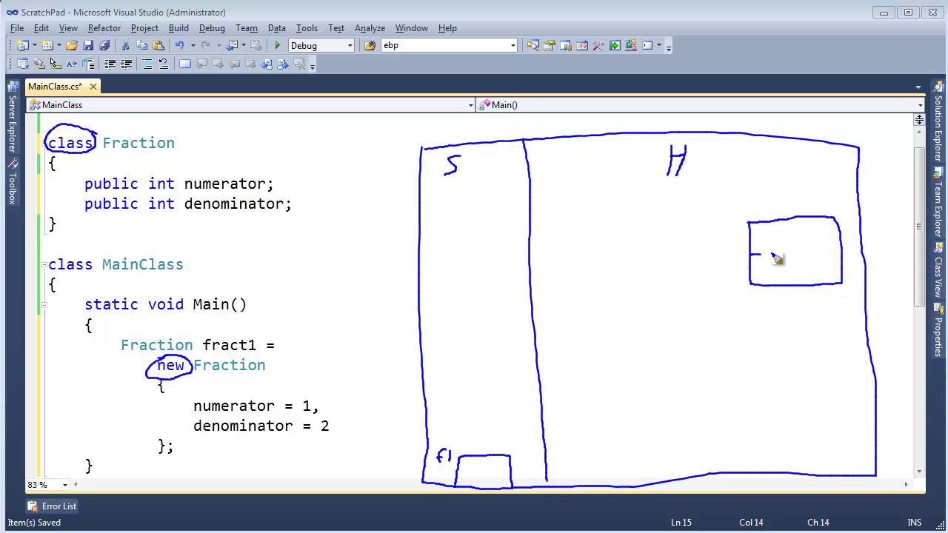
left_click_drag(752, 257, 841, 258)
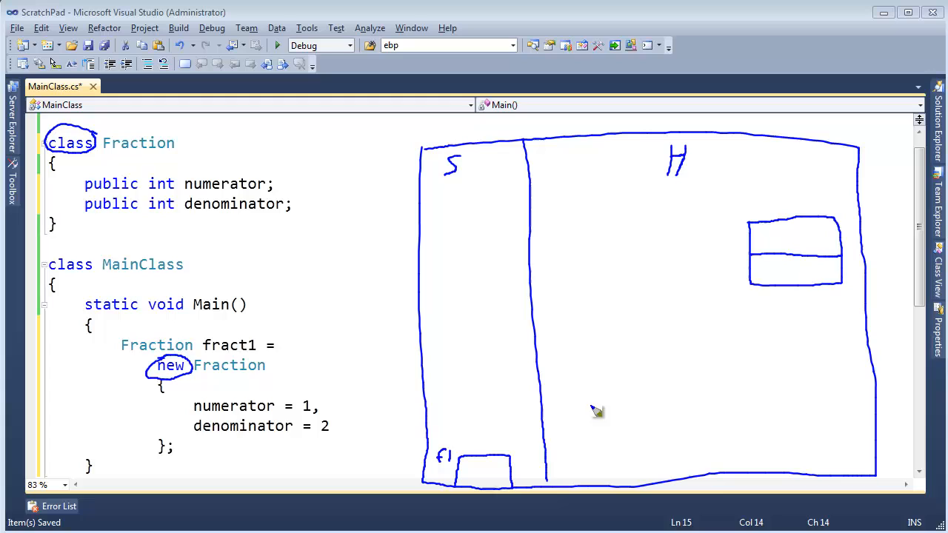
mouse_move(396, 306)
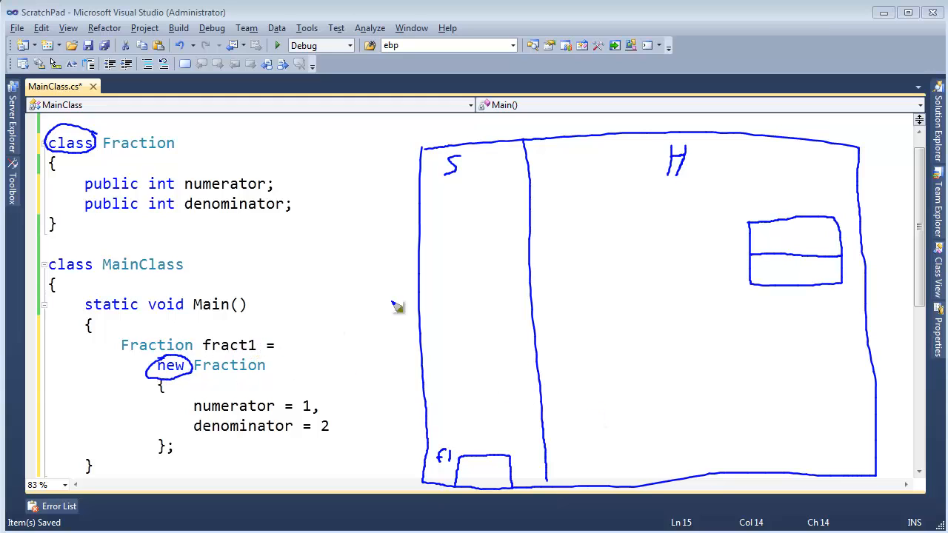
mouse_move(181, 373)
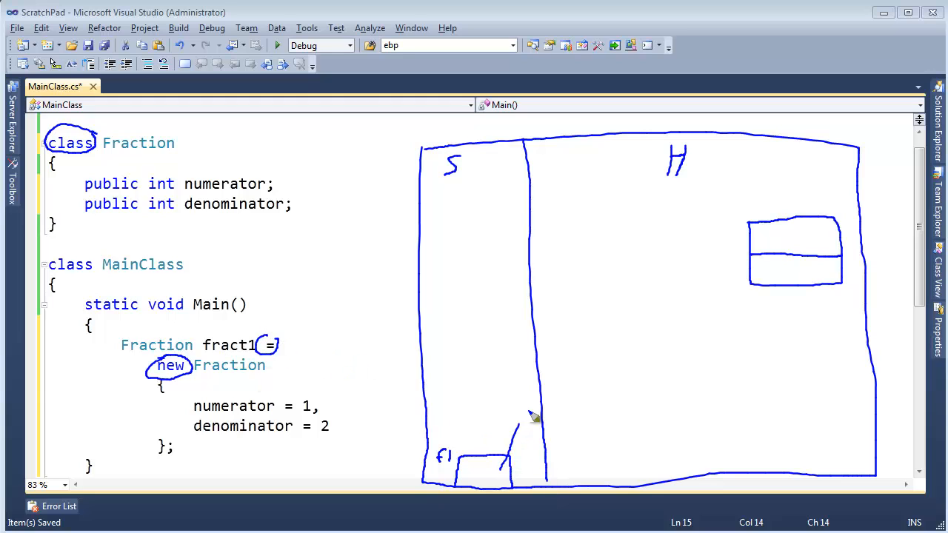
left_click_drag(533, 418, 743, 225)
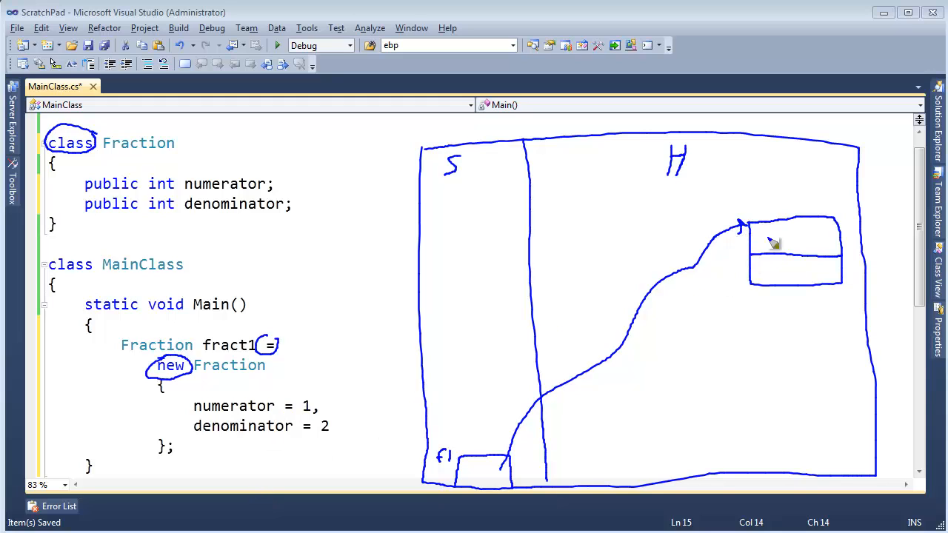
left_click_drag(785, 234, 797, 281)
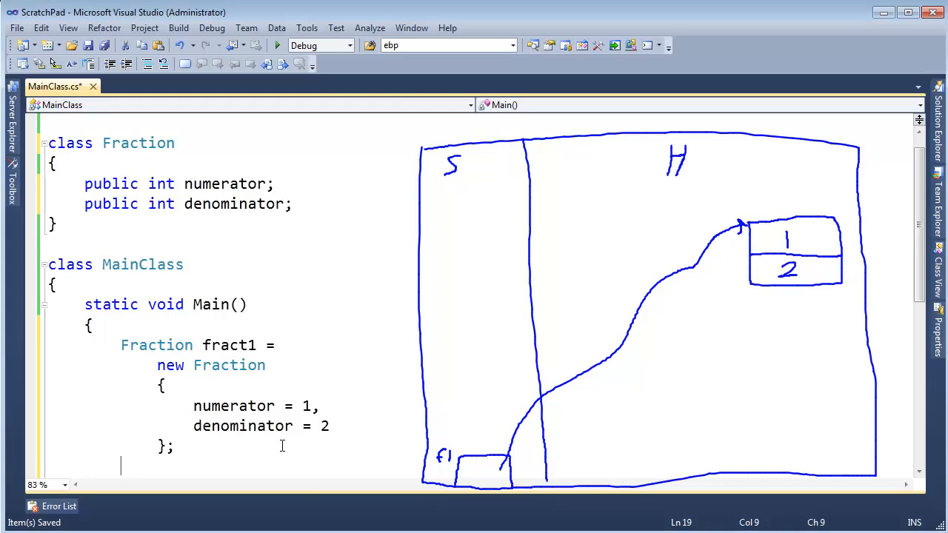
Step: Add the statement Fraction frac2 = fract1; in Main
type("Fraction frac2")
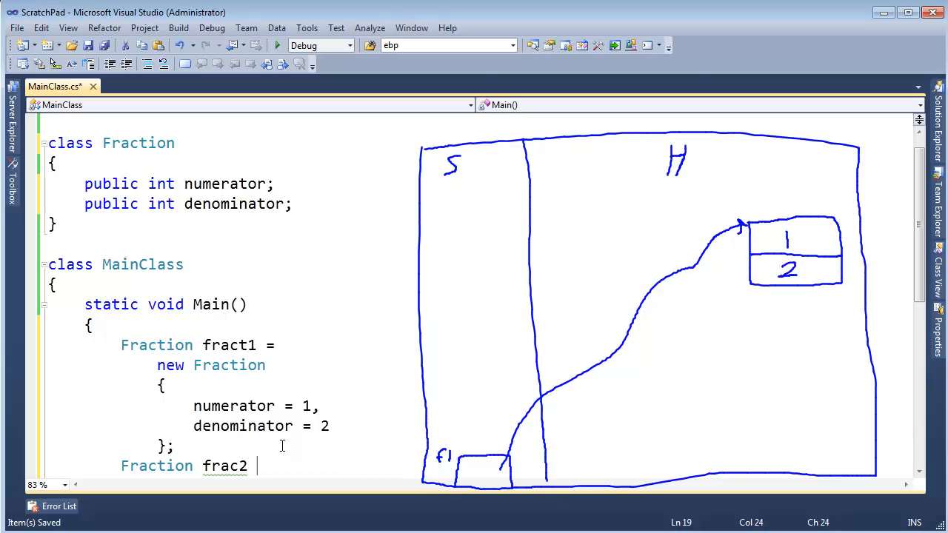
type("=")
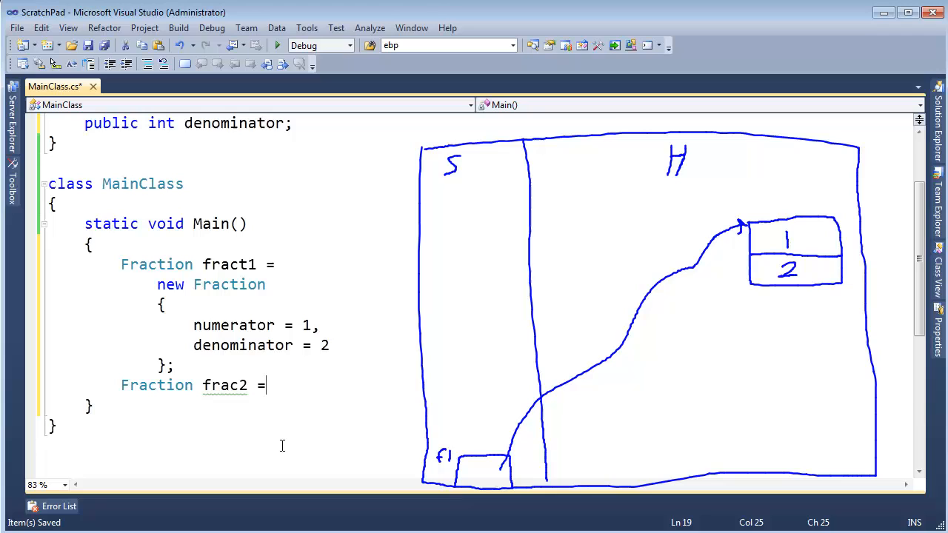
type("fract1;")
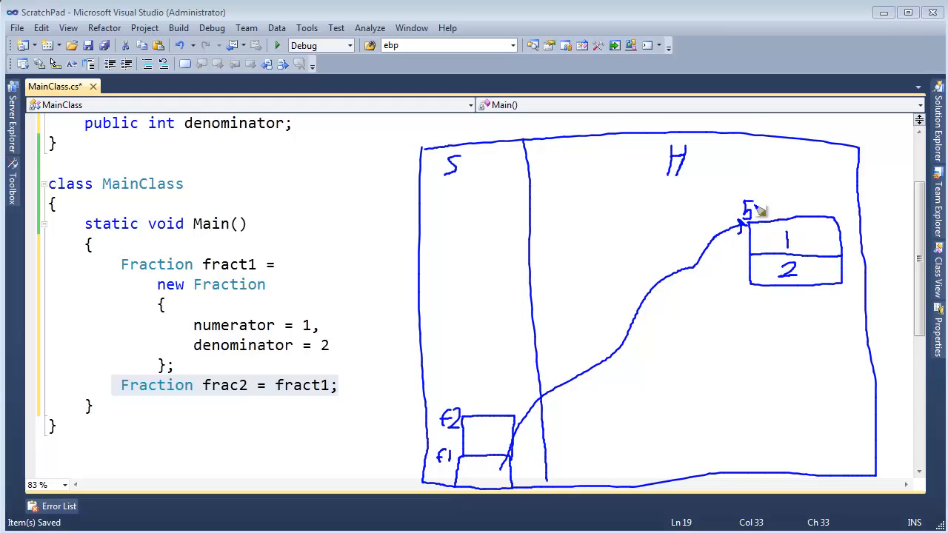
Step: Draw a frac2 stack box holding the copied address 5281 pointing at the same heap object
left_click_drag(743, 210, 782, 210)
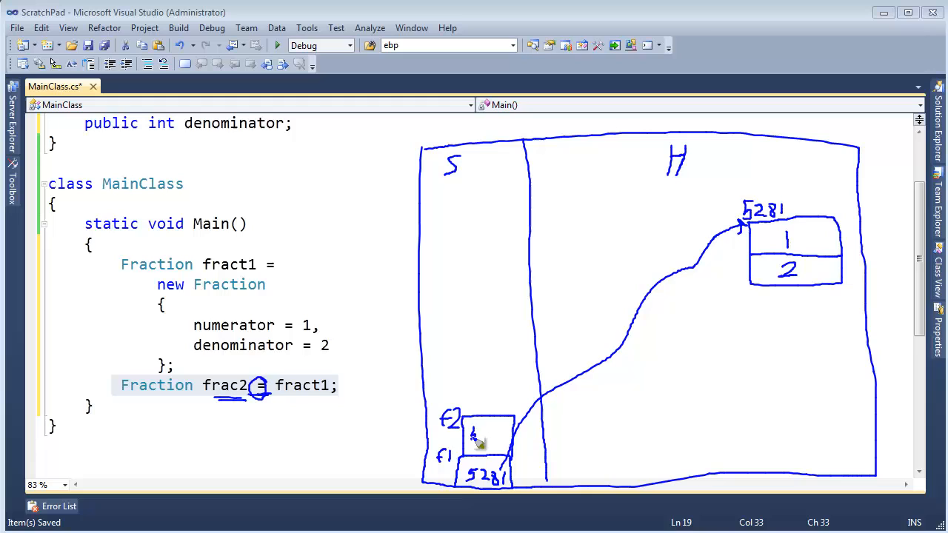
left_click_drag(471, 432, 504, 442)
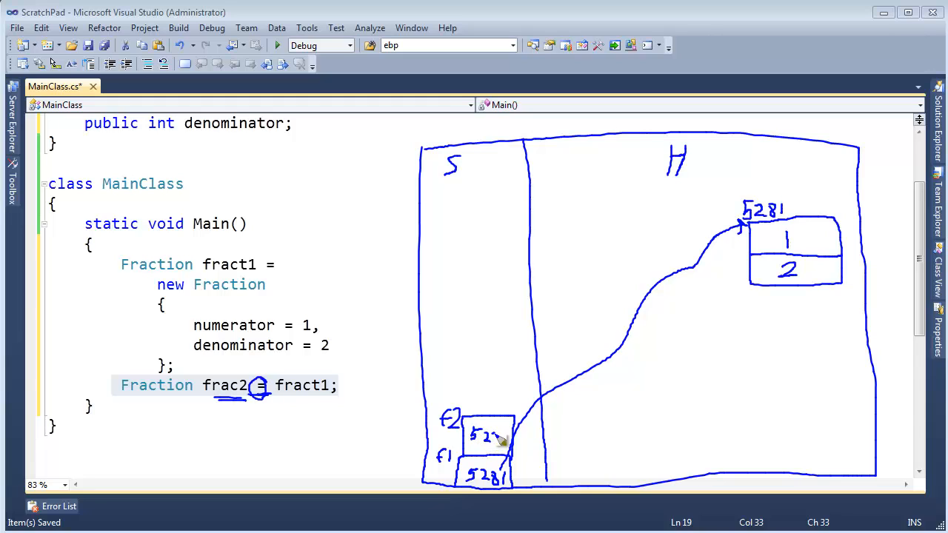
left_click_drag(496, 445, 511, 432)
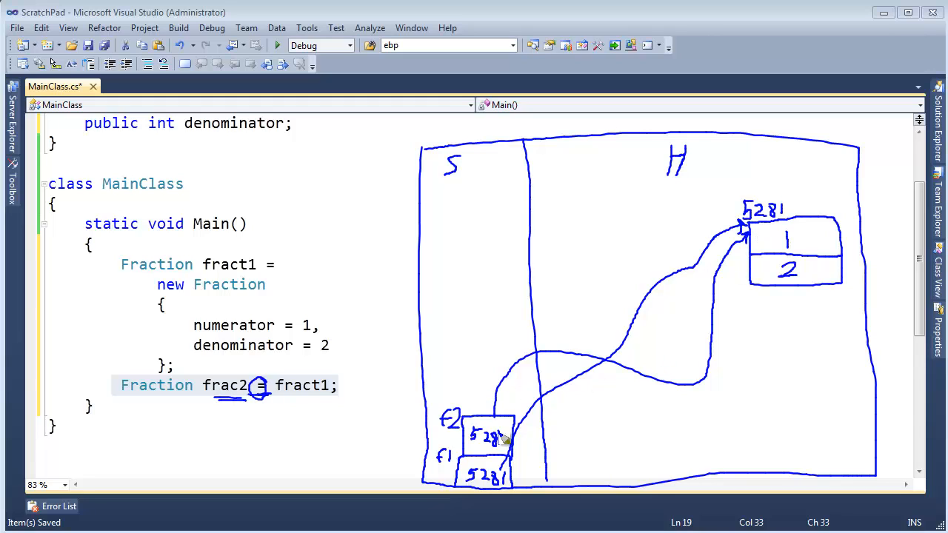
mouse_move(503, 411)
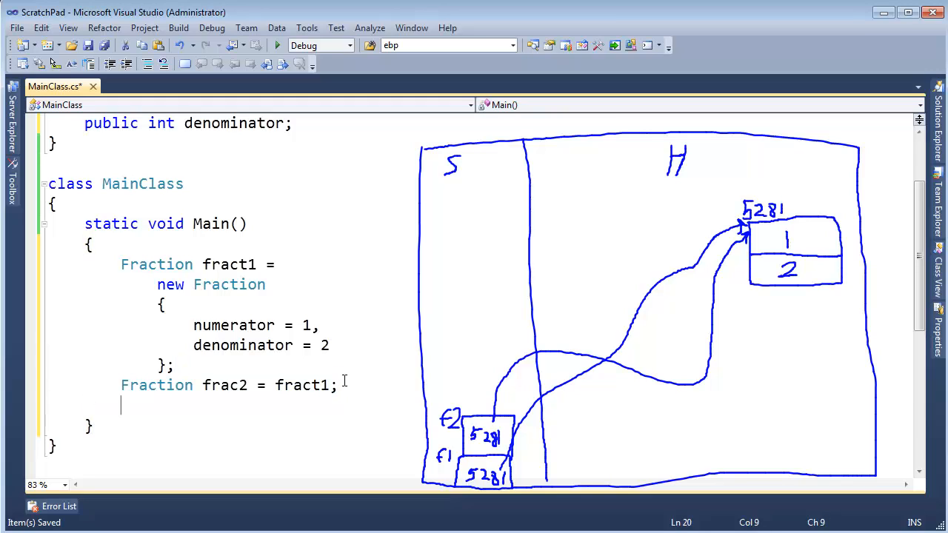
Step: Add fract2.numerator = 555; followed by Console.WriteLine(fract1.numerator);
type("fract2")
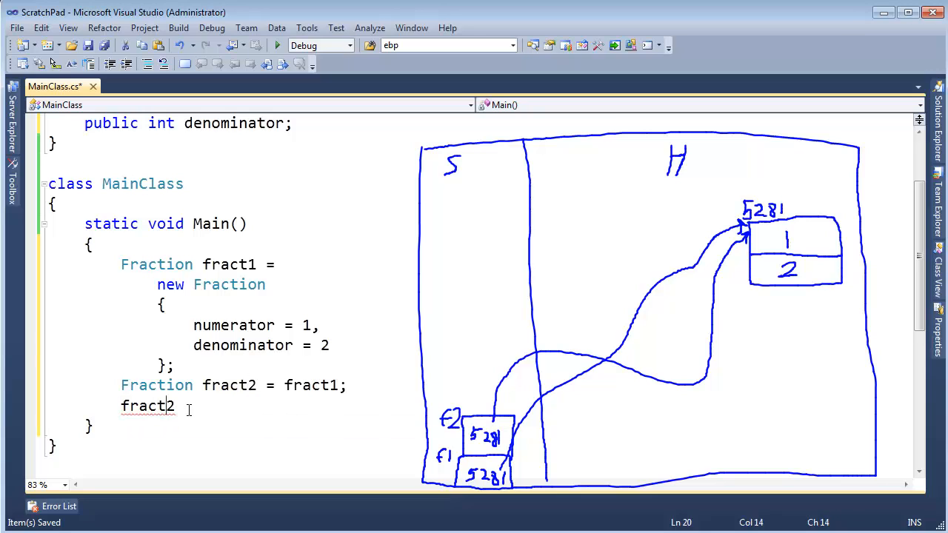
type(".m")
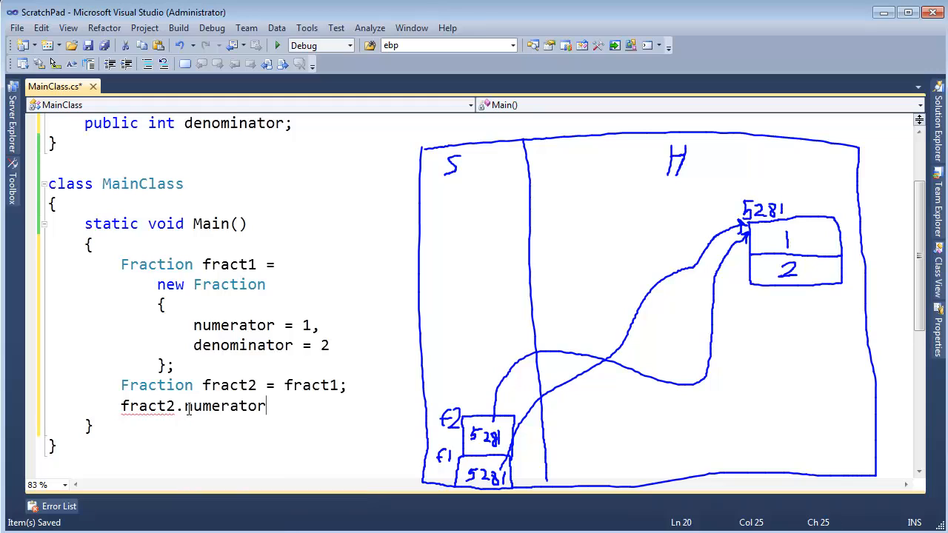
type("= 5")
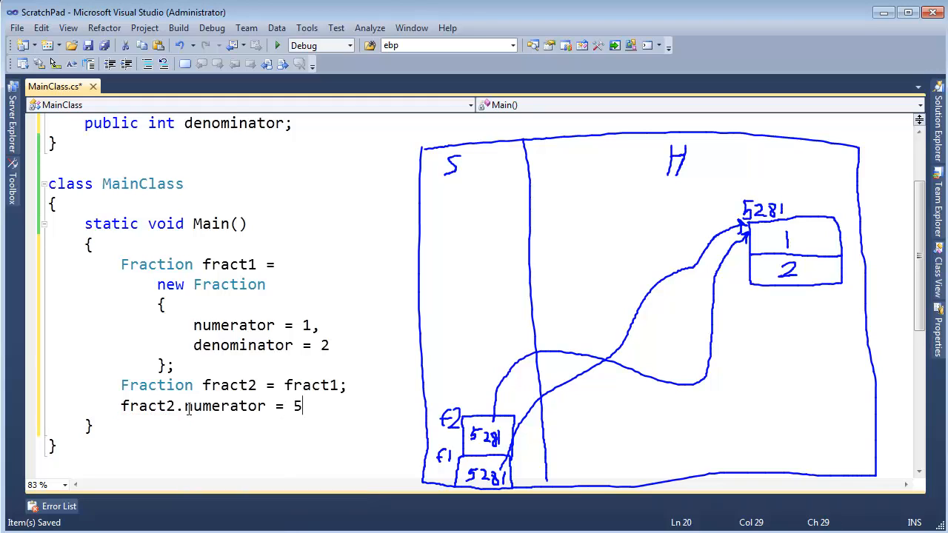
type("55;")
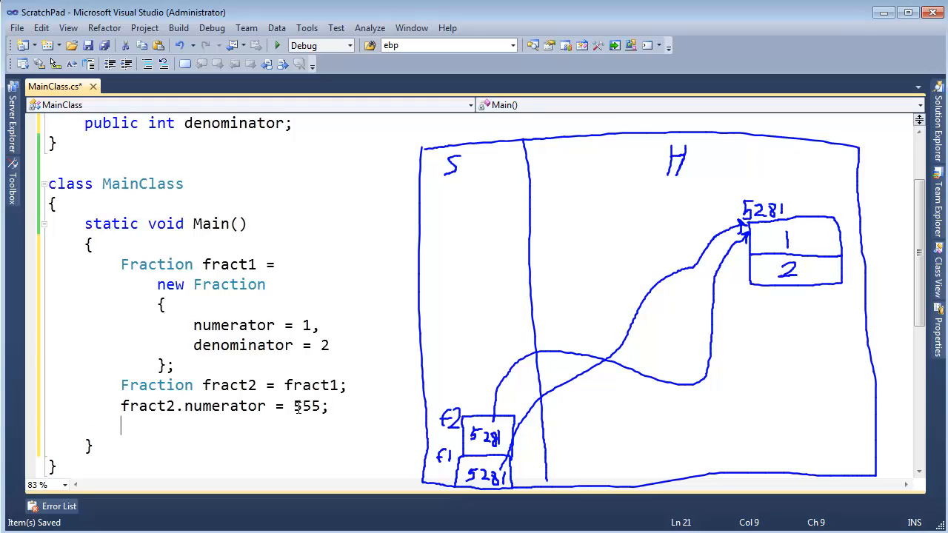
mouse_move(224, 406)
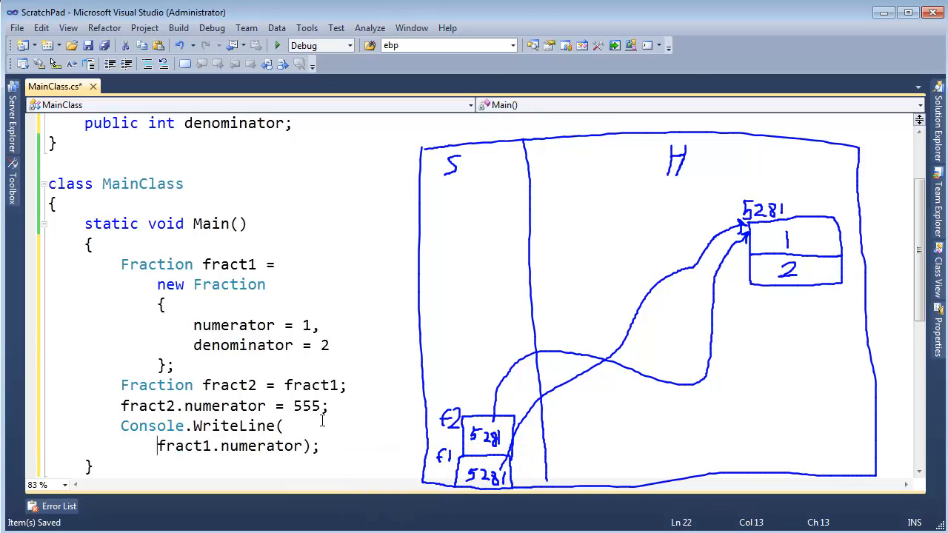
double_click(228, 263)
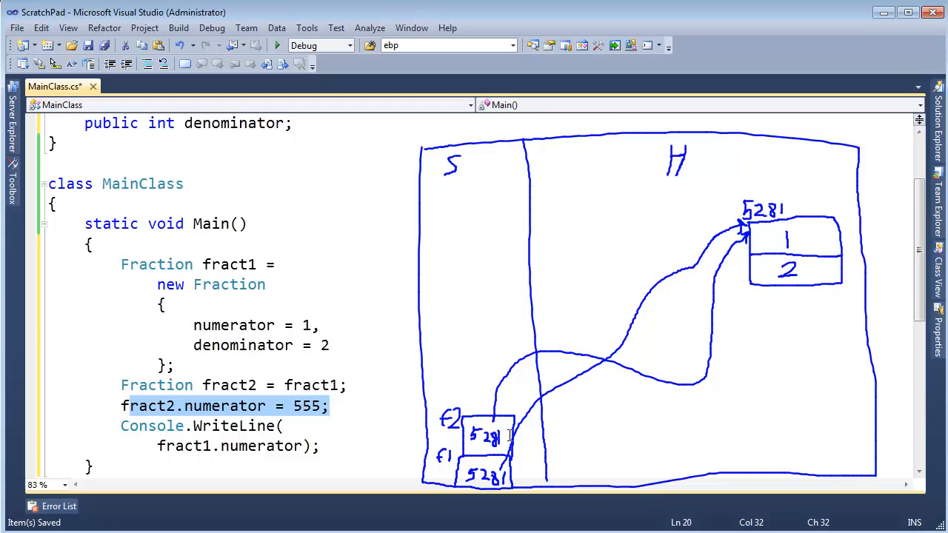
mouse_move(703, 367)
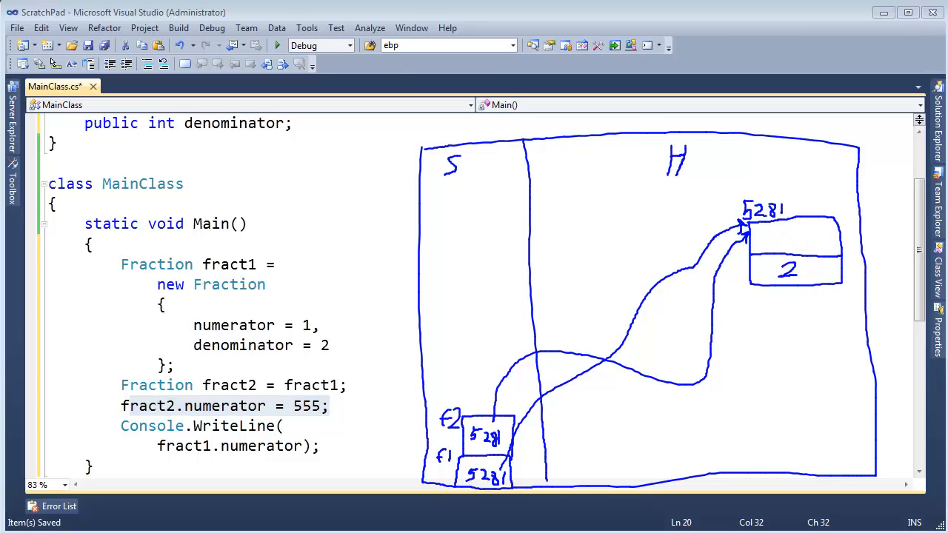
Step: Write 555 into the shared heap object's numerator slot and build the project
left_click_drag(773, 229, 771, 245)
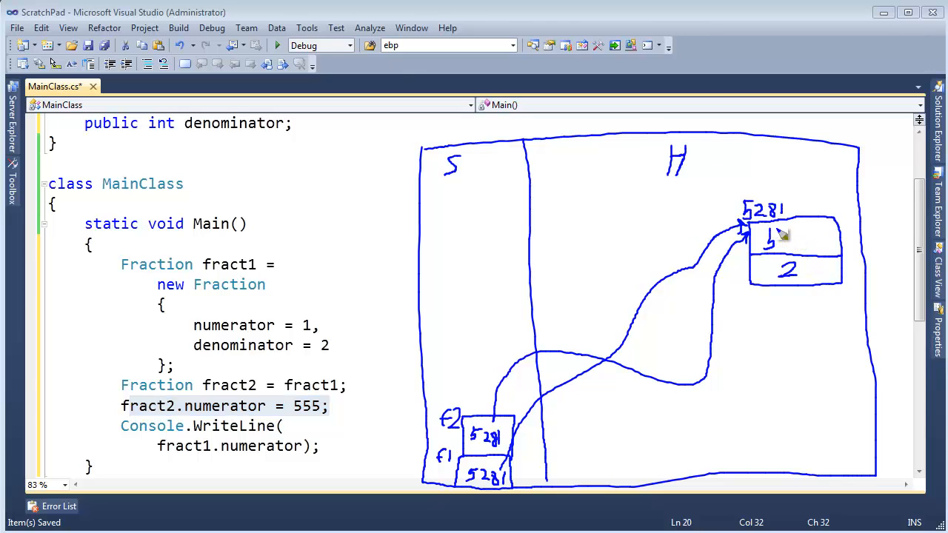
left_click_drag(770, 237, 800, 237)
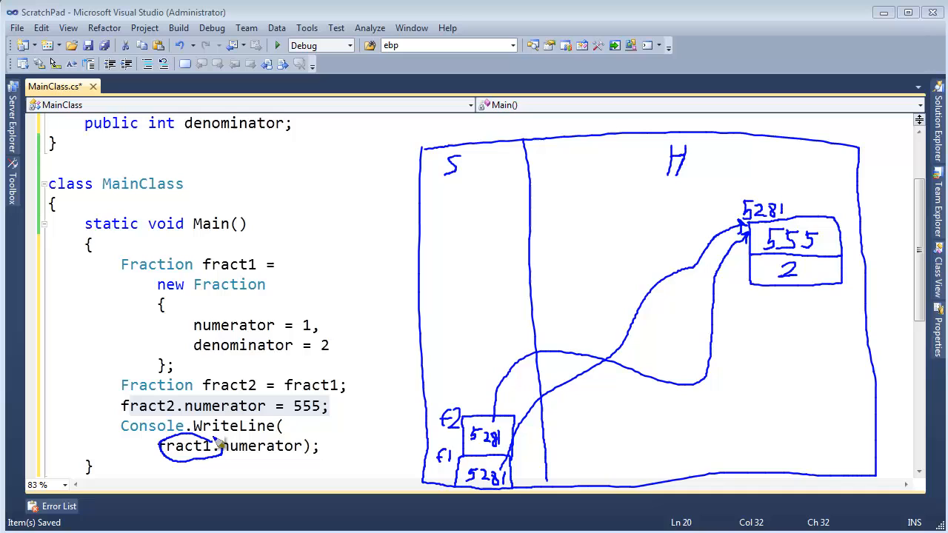
mouse_move(516, 474)
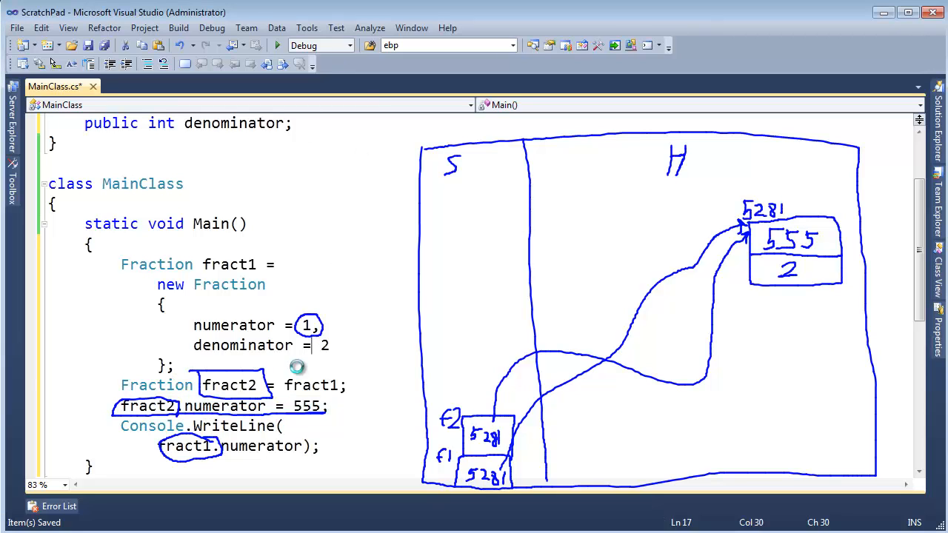
left_click(277, 45)
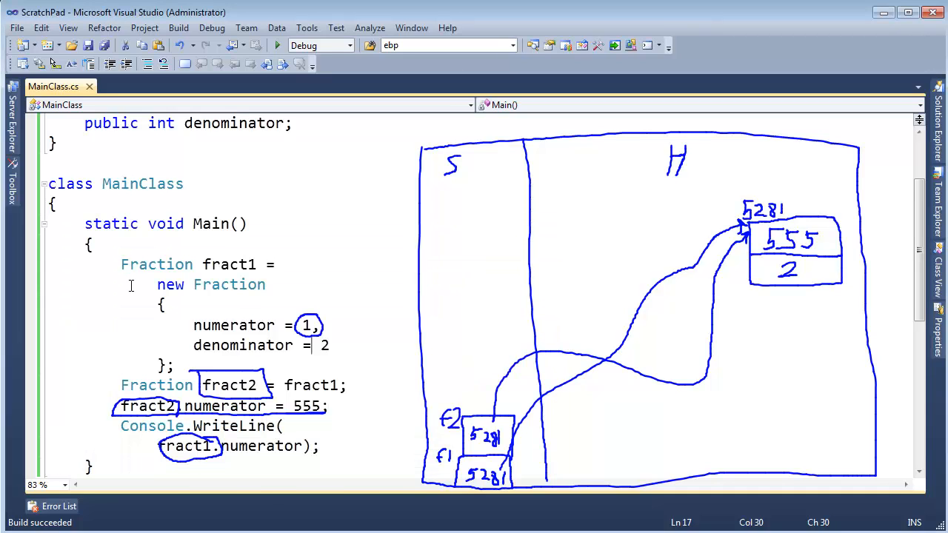
mouse_move(391, 289)
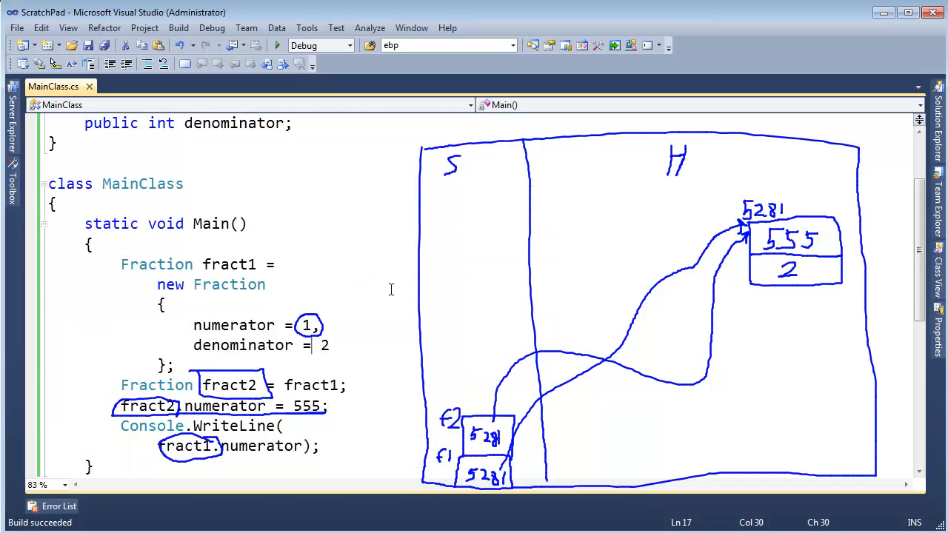
mouse_move(522, 302)
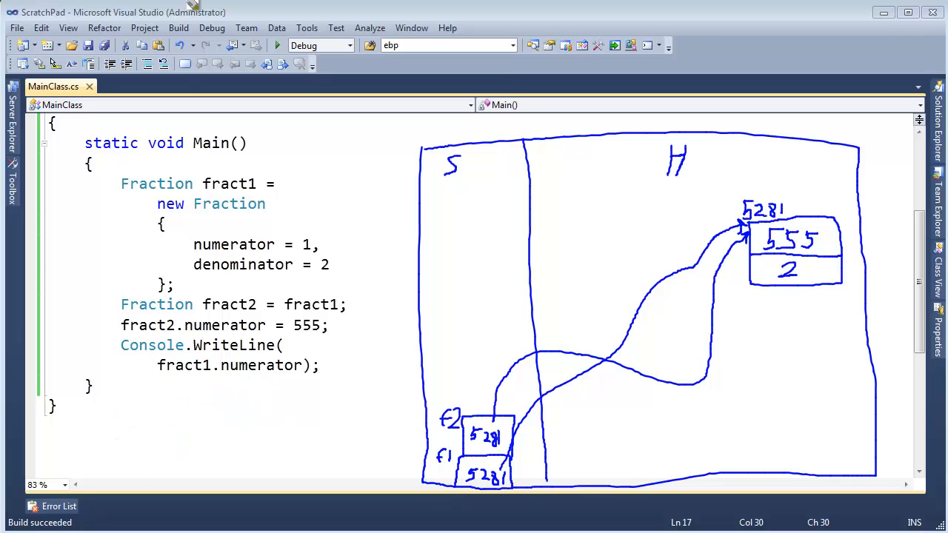
Step: Replace the class keyword on the Fraction declaration with struct
scroll("up", 3)
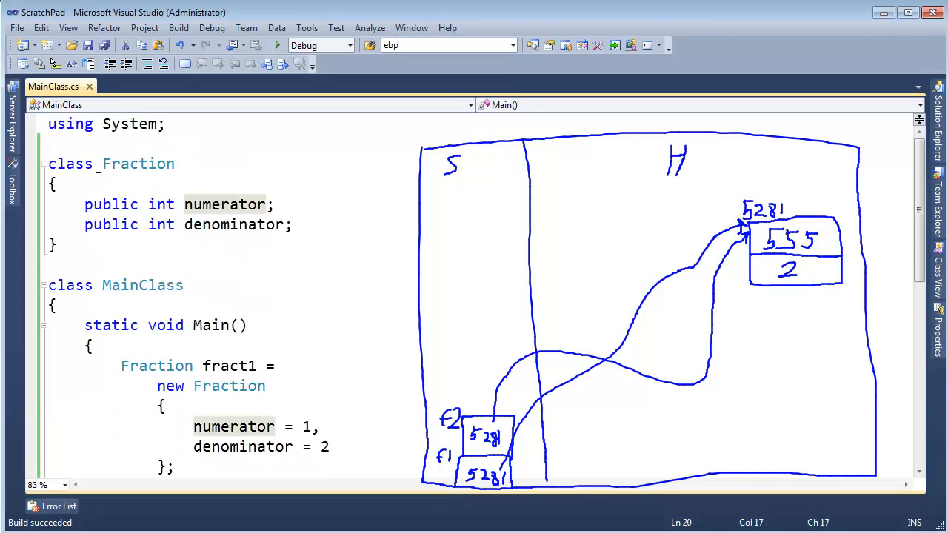
type("struct")
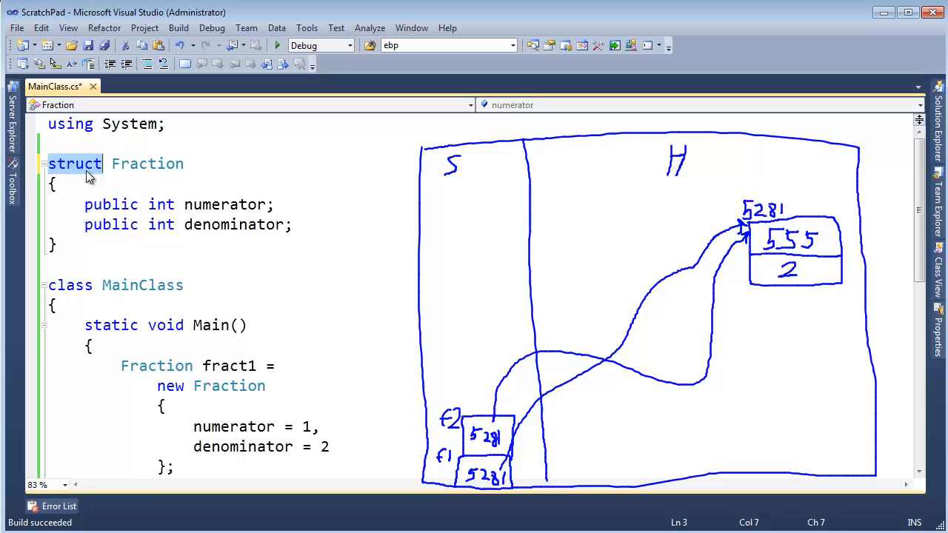
Step: Select the Main body and clear the old reference-based pen diagram
scroll("down", 3)
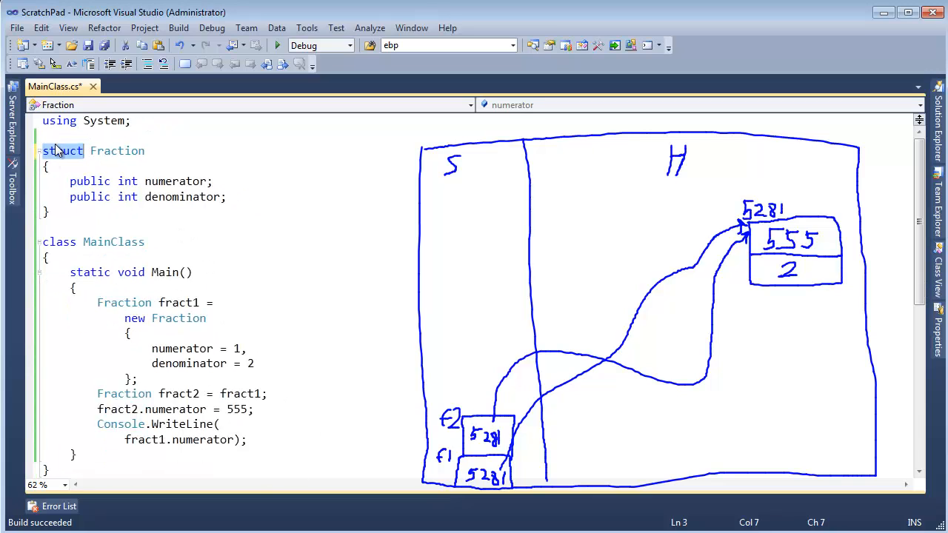
left_click_drag(98, 303, 246, 438)
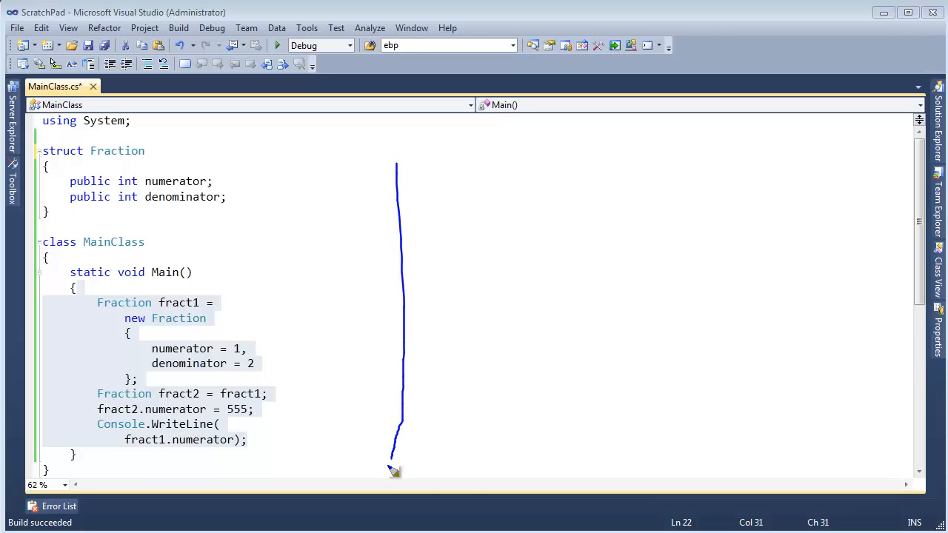
Step: Draw a new S/H frame with a two-field stack box labelled f1 holding 1 and 2
left_click_drag(394, 467, 841, 244)
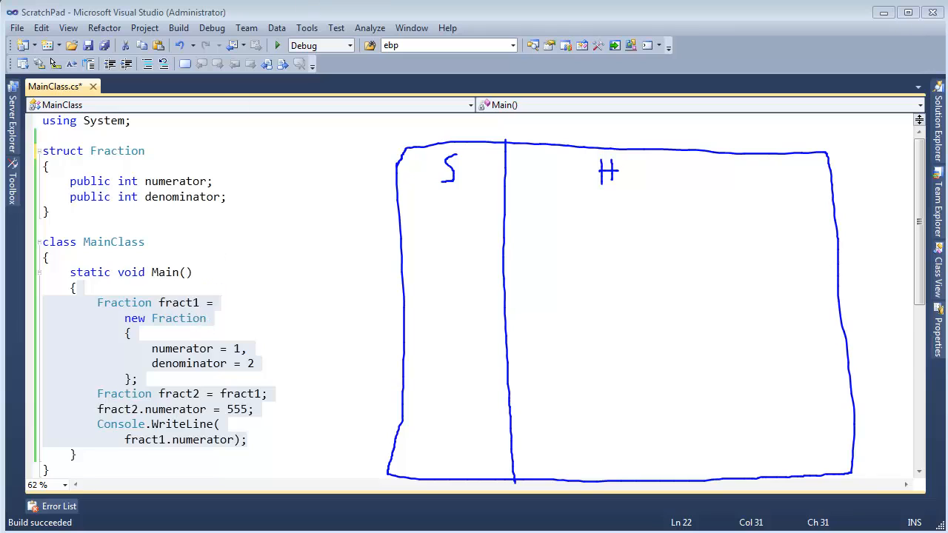
double_click(125, 303)
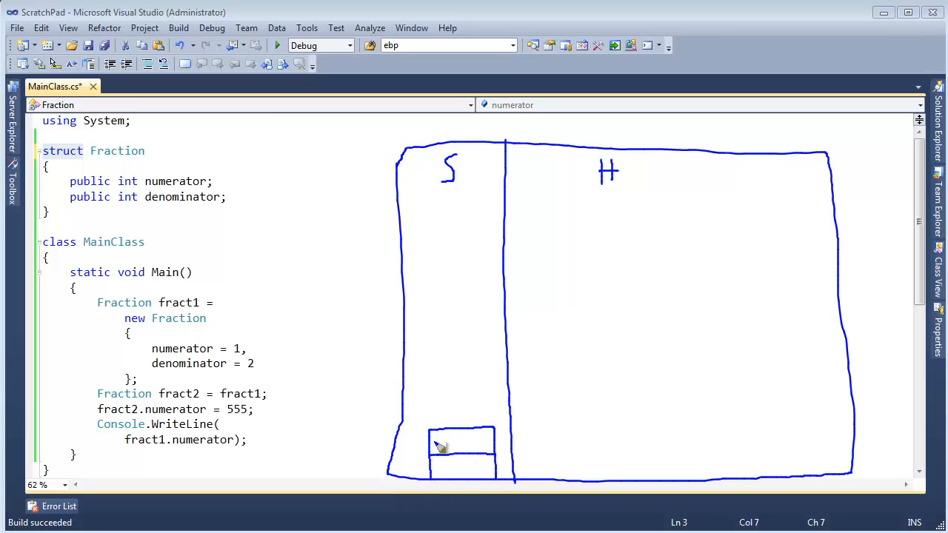
left_click_drag(418, 441, 430, 444)
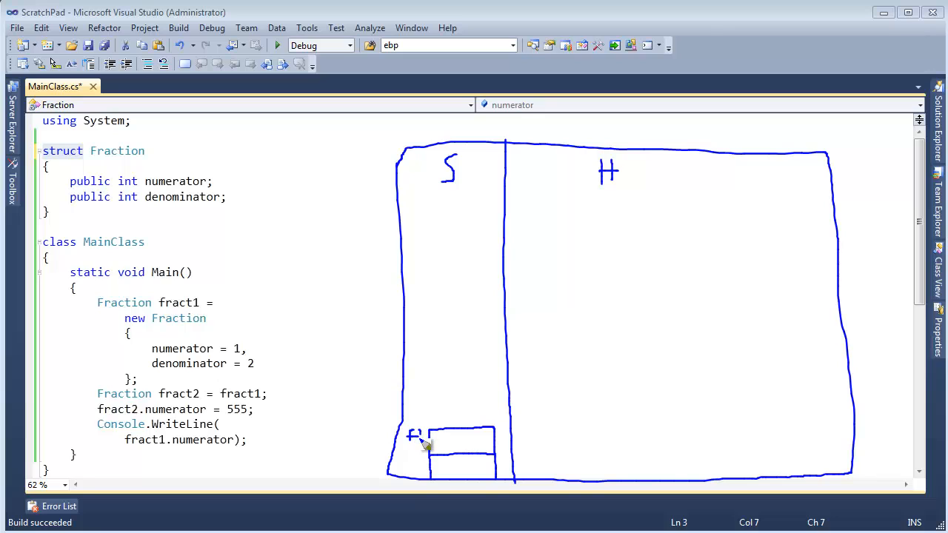
mouse_move(460, 443)
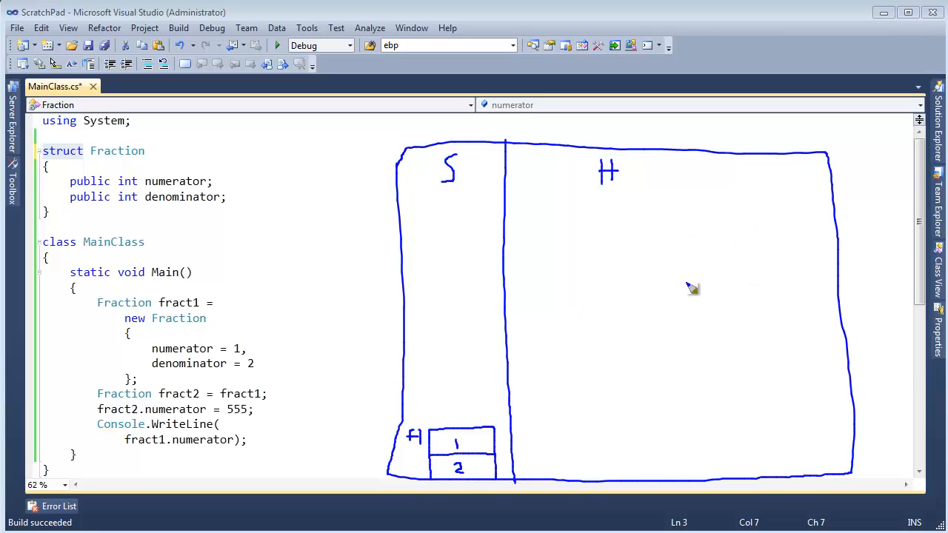
mouse_move(144, 396)
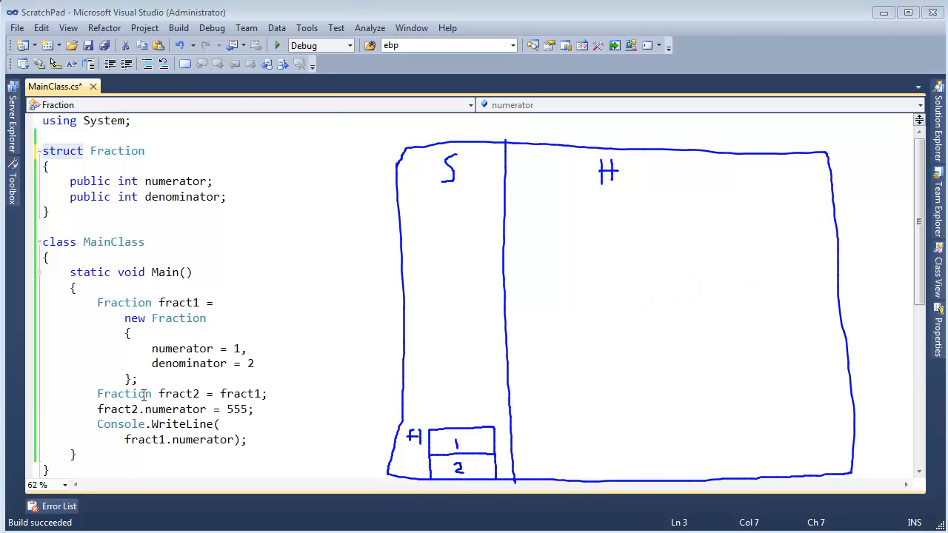
Step: Highlight fract2 and fract1 on the fract2 = fract1 line to explain the value copy
double_click(122, 394)
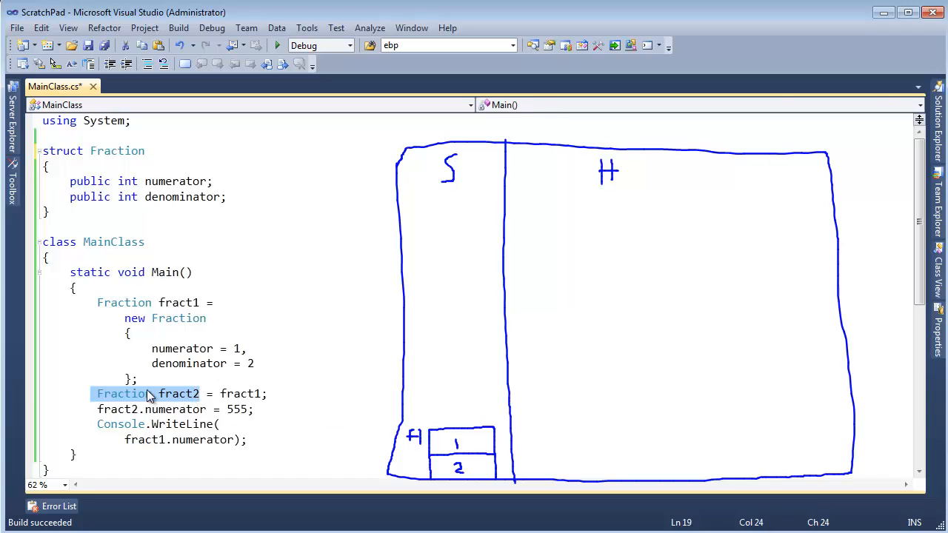
double_click(178, 394)
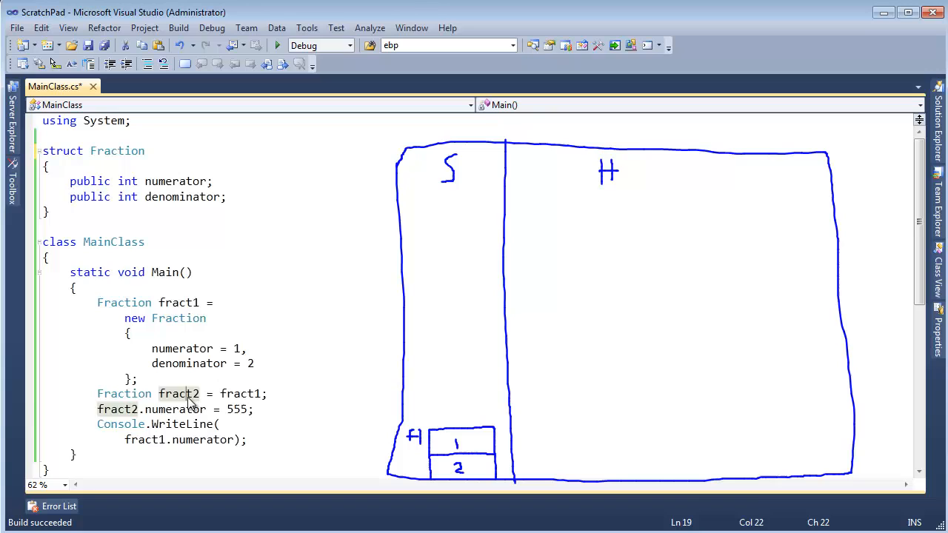
double_click(240, 394)
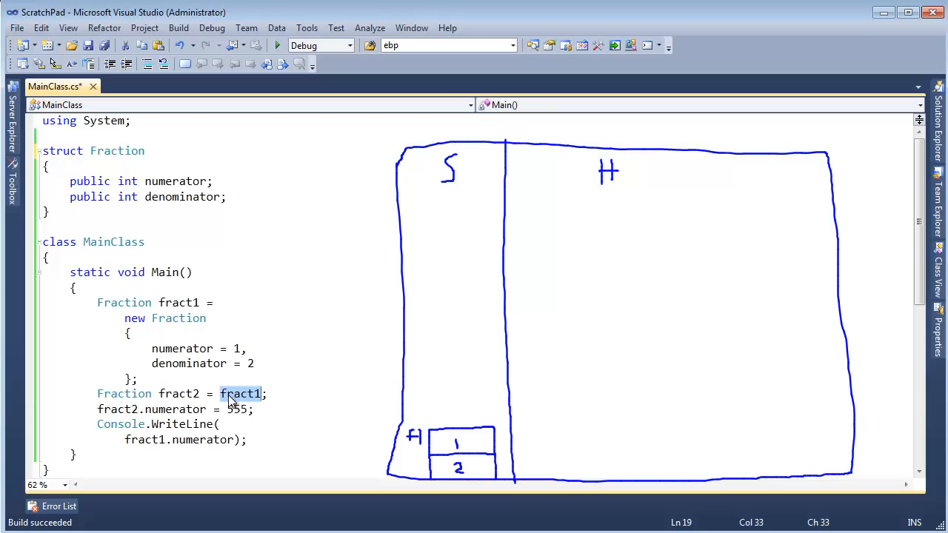
double_click(177, 394)
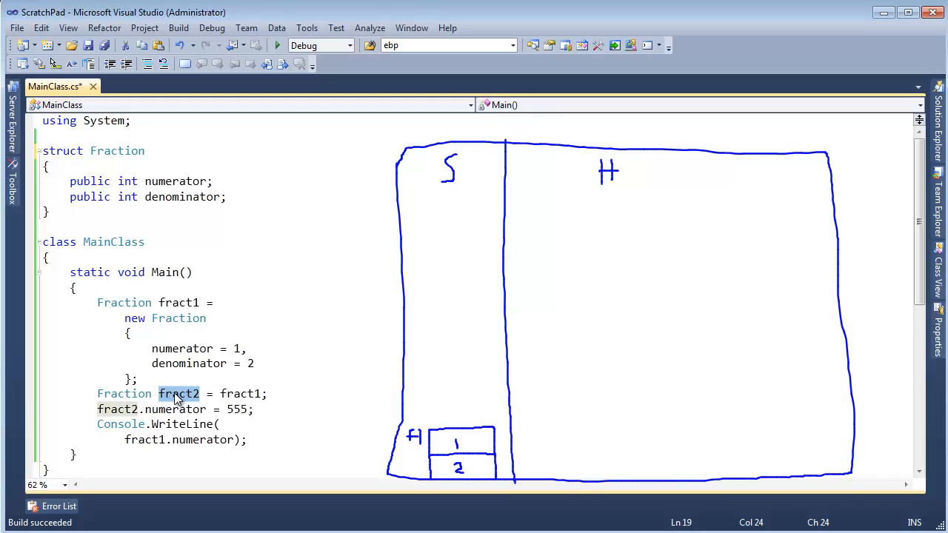
left_click(176, 394)
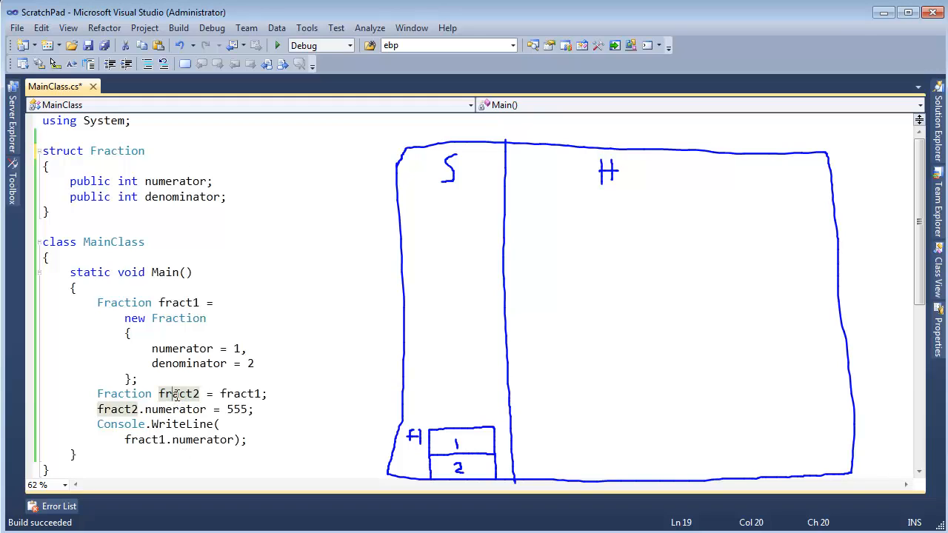
double_click(178, 394)
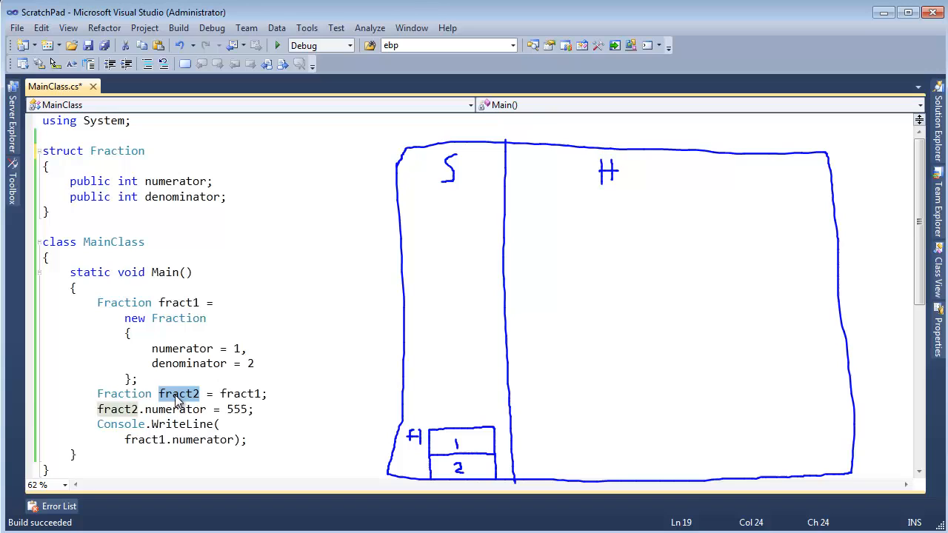
mouse_move(178, 380)
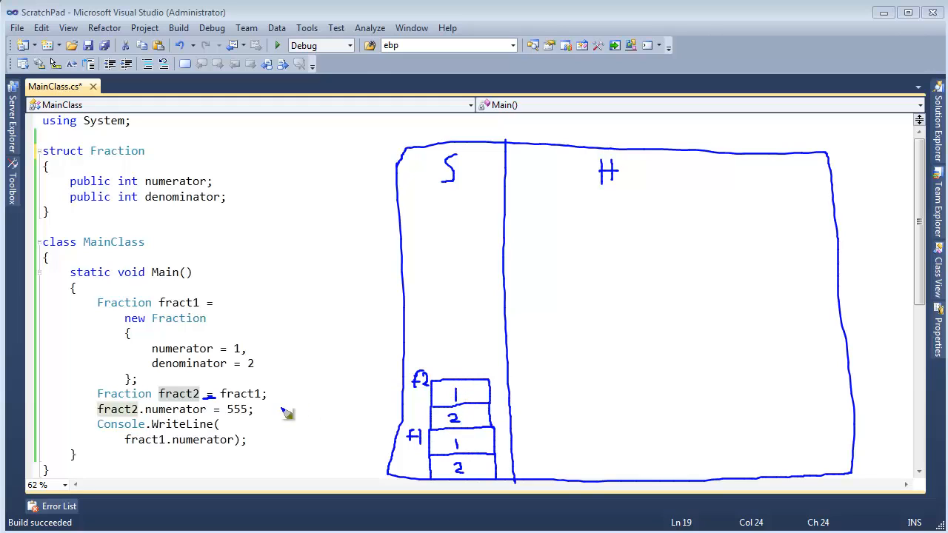
mouse_move(219, 406)
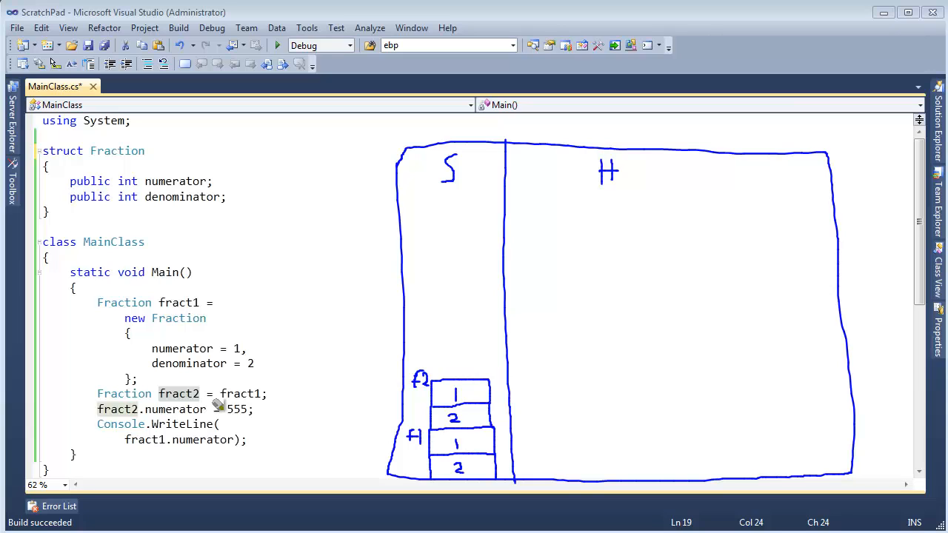
mouse_move(148, 409)
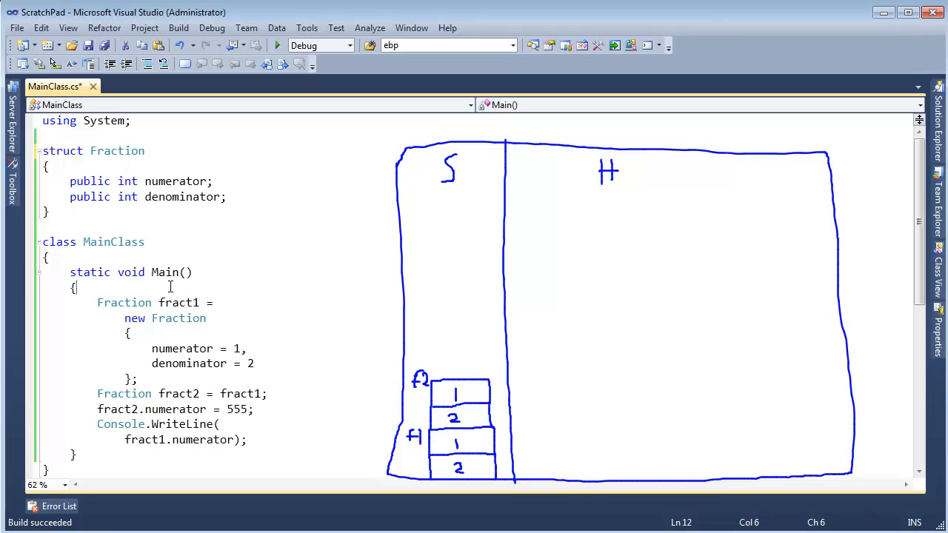
type("int first = 5;")
type("int se")
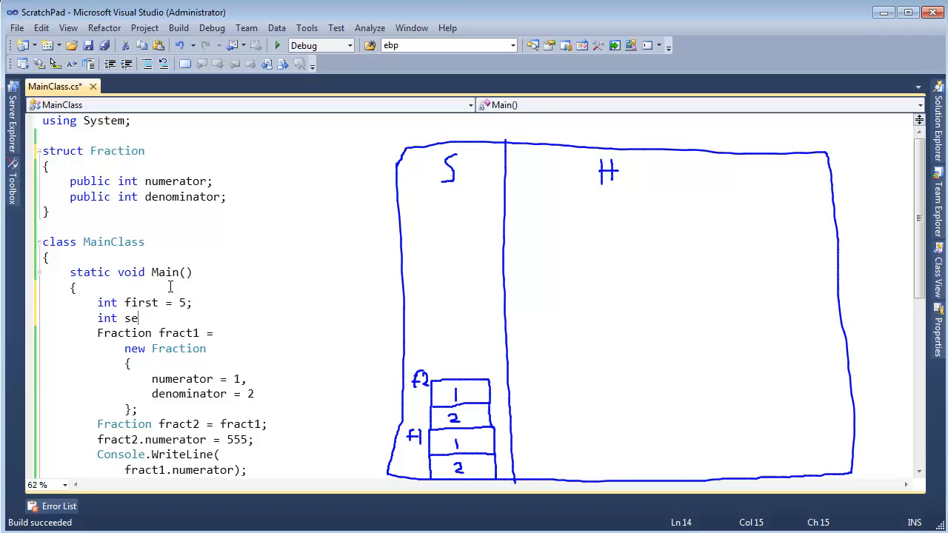
type("cond = first;")
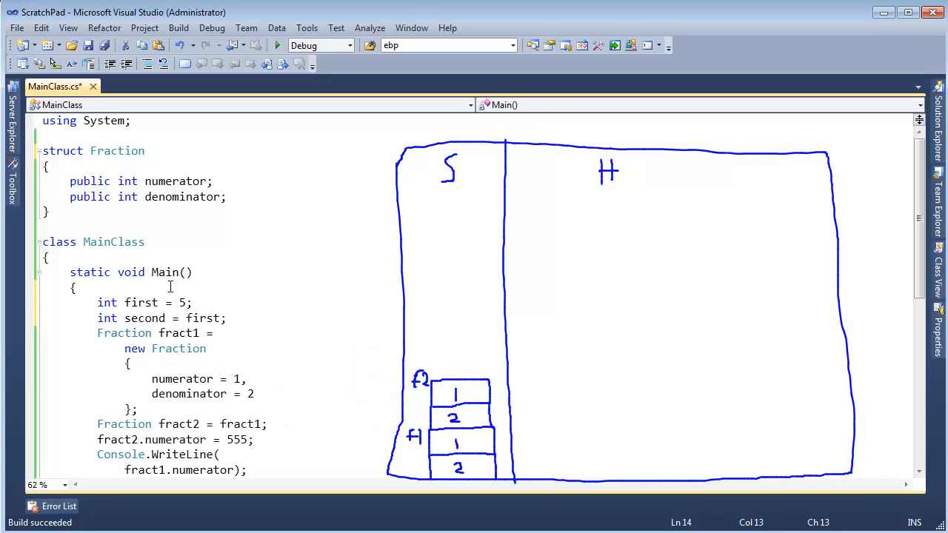
left_click(187, 317)
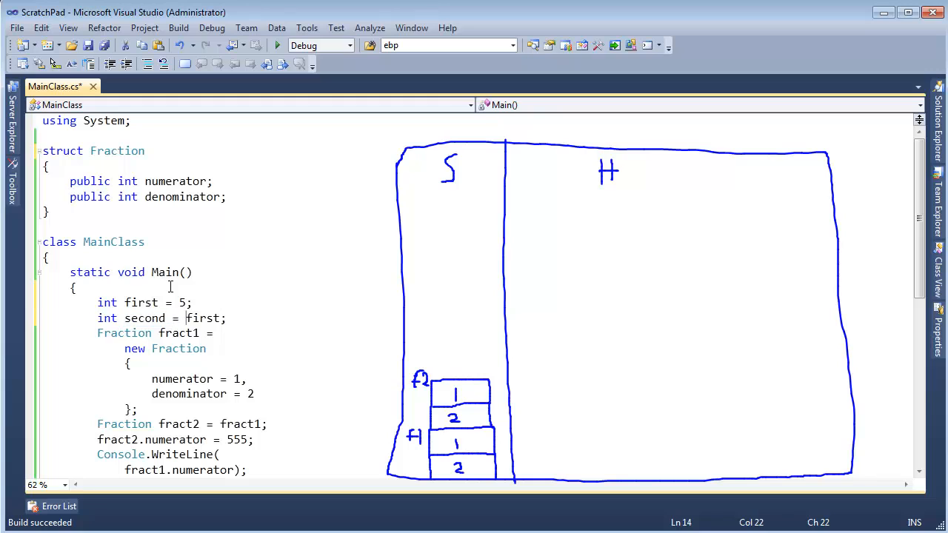
left_click(42, 303)
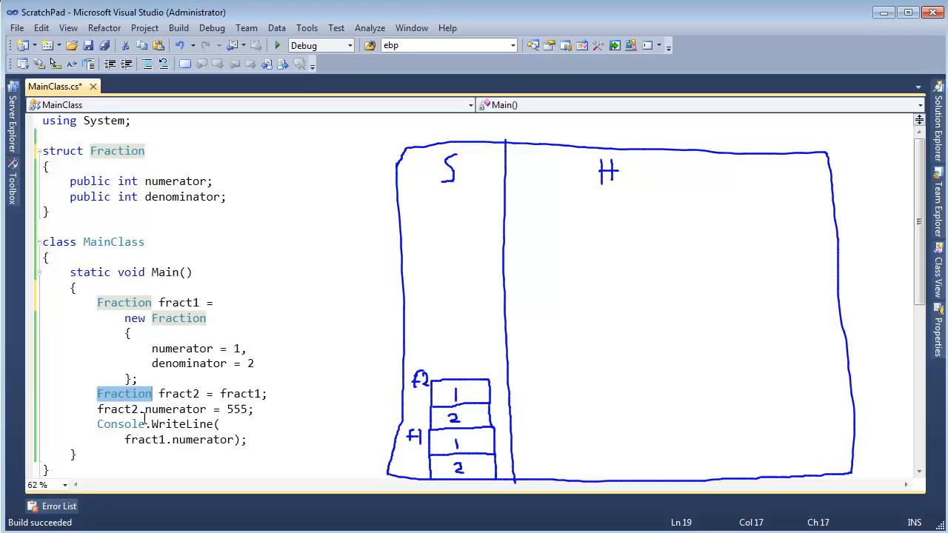
Step: Point at fract2.numerator = 555 and overwrite f2's numerator box with 555, leaving f1 at 1
left_click(175, 409)
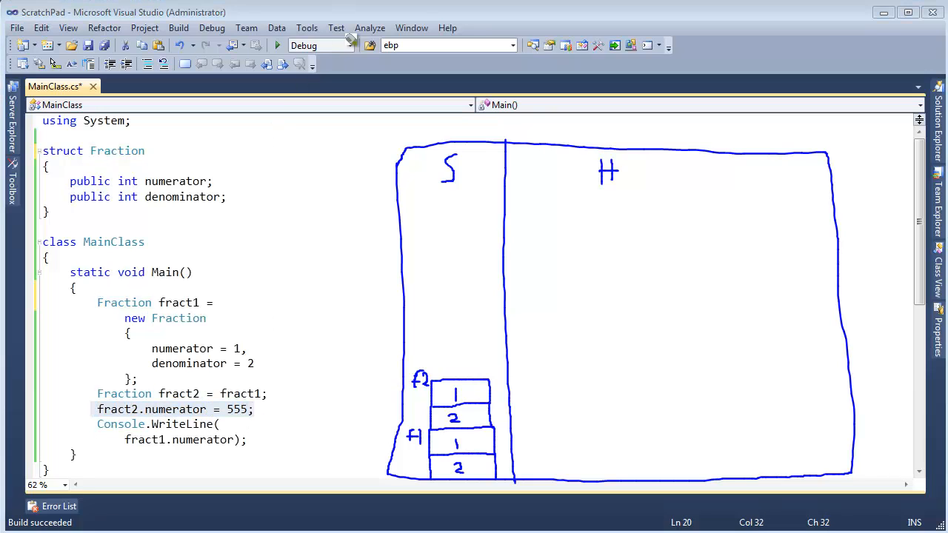
mouse_move(456, 403)
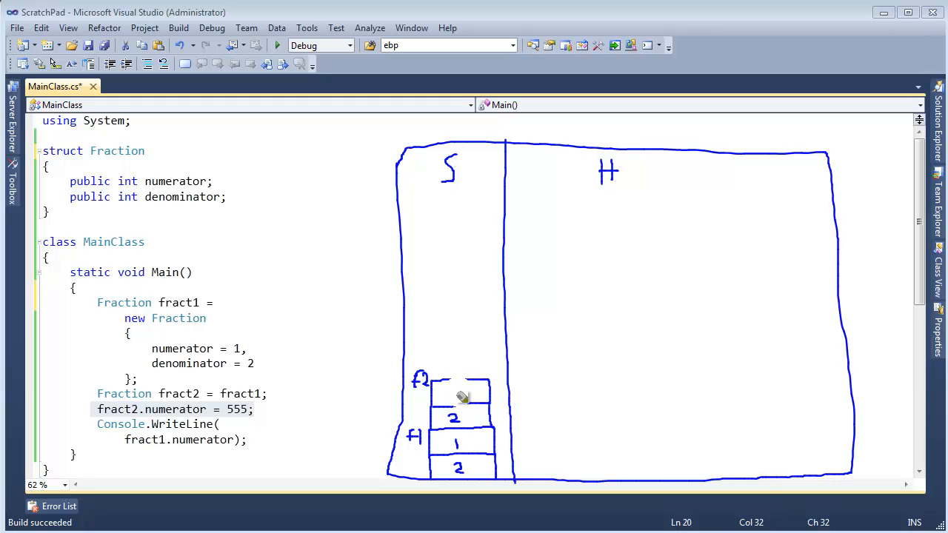
mouse_move(462, 382)
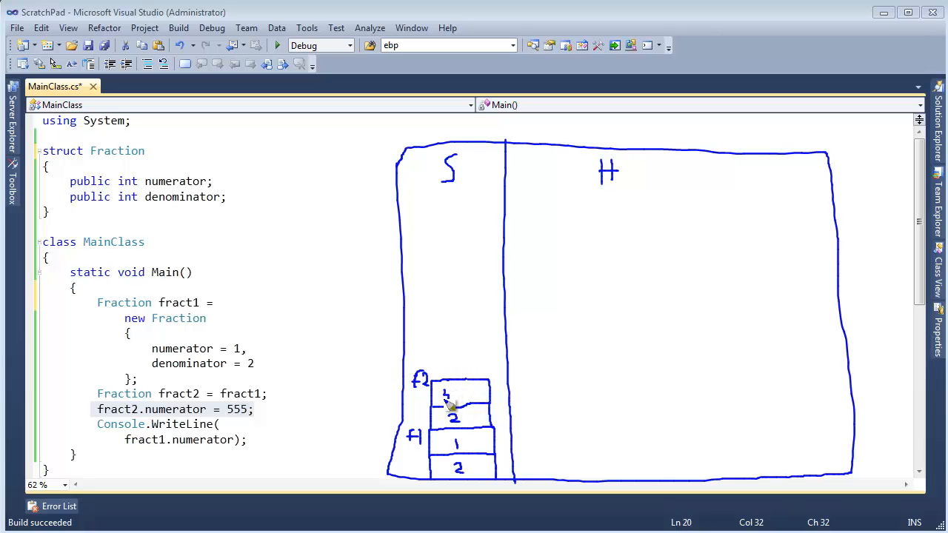
left_click_drag(445, 397, 474, 400)
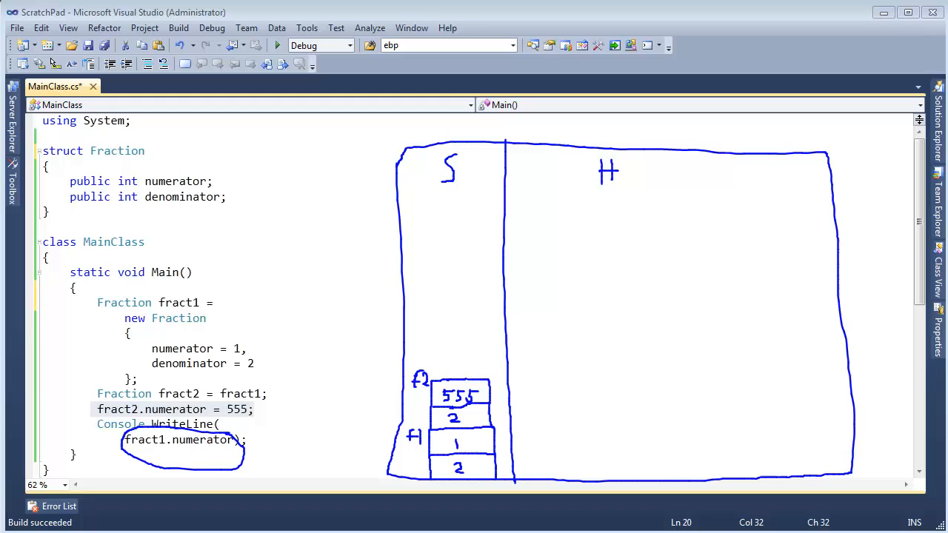
mouse_move(280, 415)
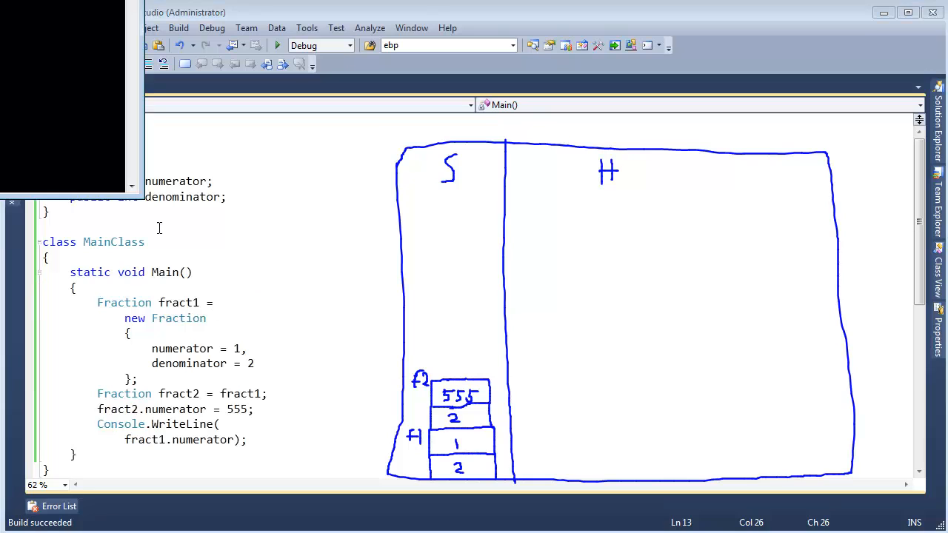
left_click(277, 45)
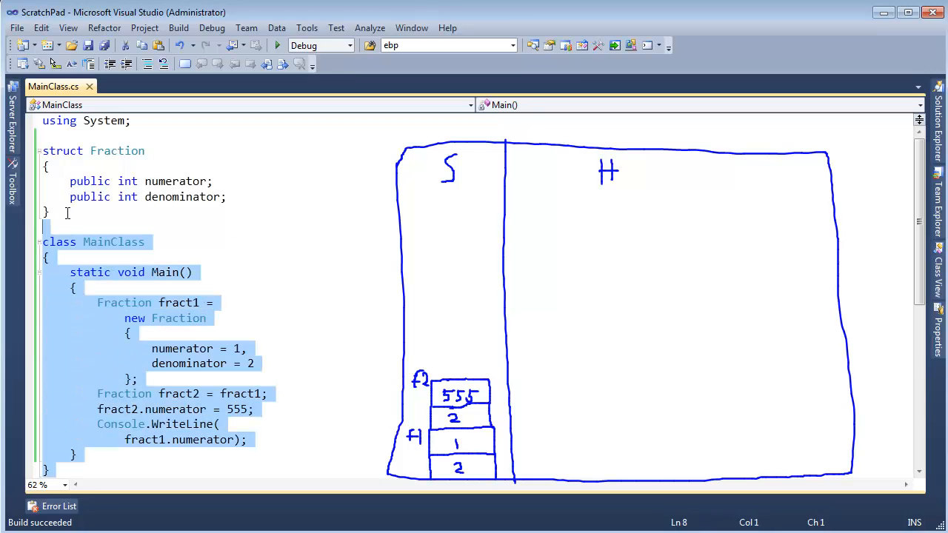
left_click(228, 237)
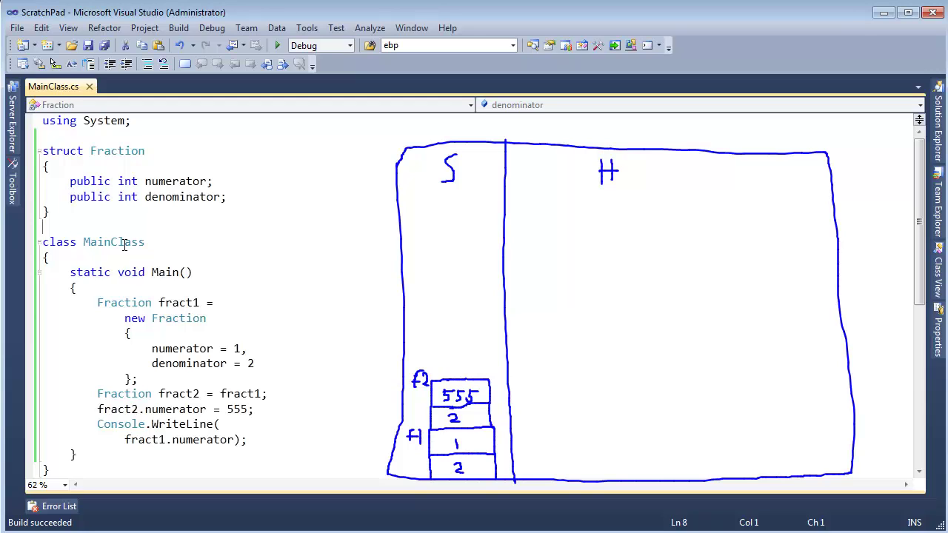
mouse_move(337, 420)
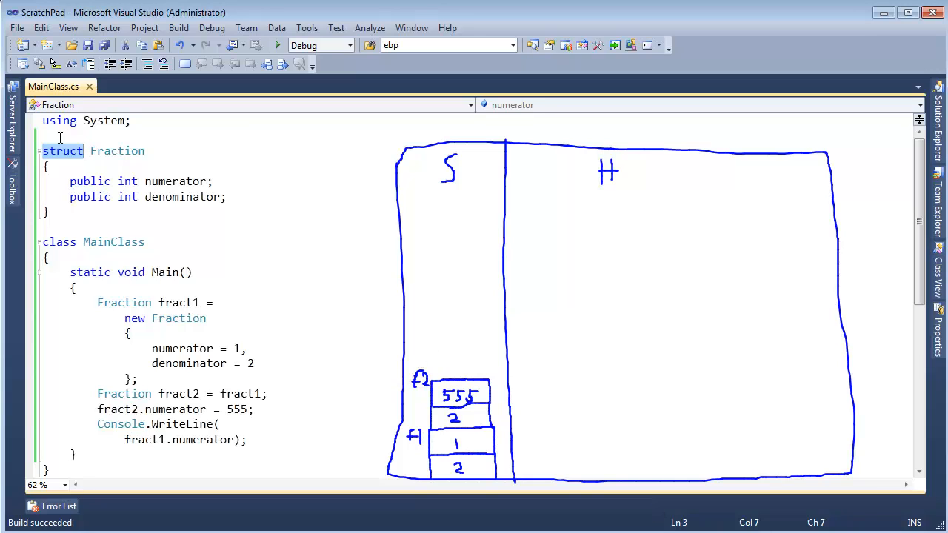
mouse_move(186, 147)
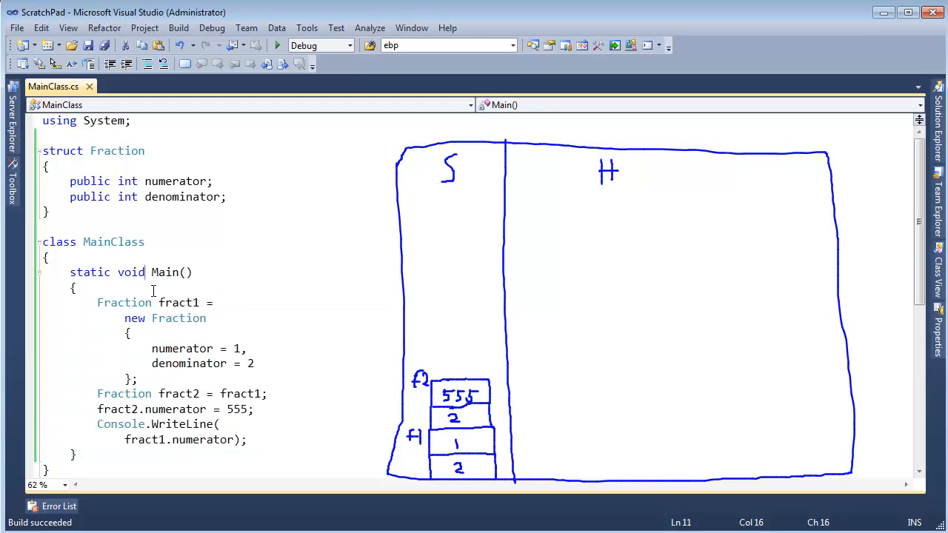
Step: Write DateTime inside Main and go to its definition, revealing a public struct
type("DateTime")
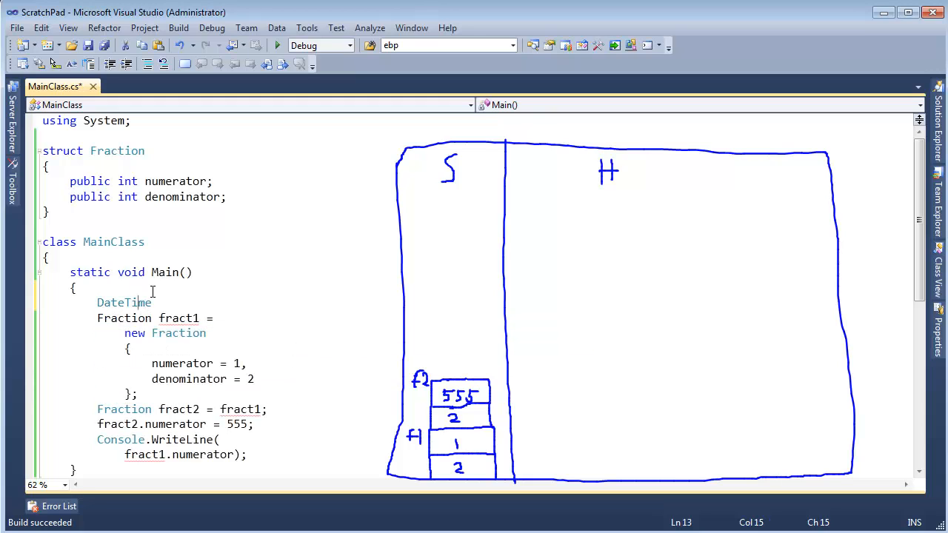
mouse_move(124, 302)
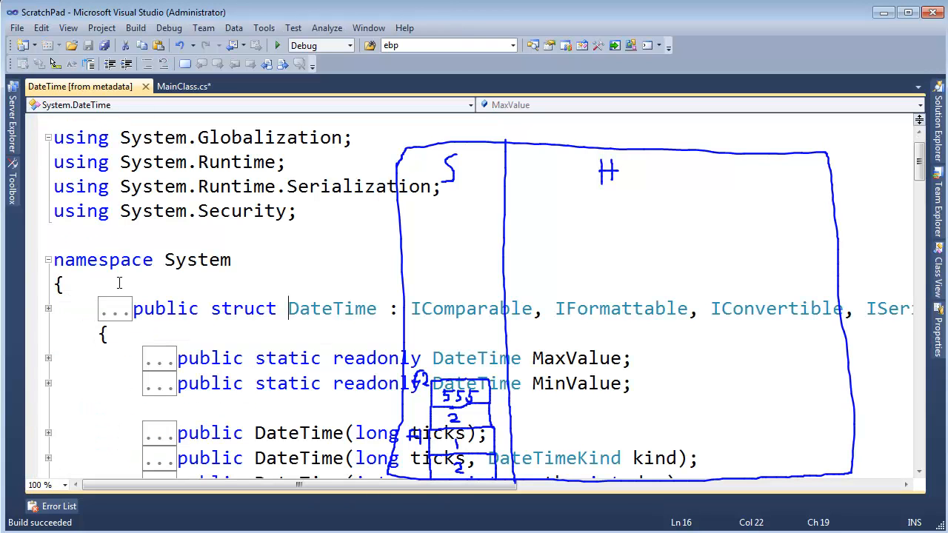
left_click(39, 486)
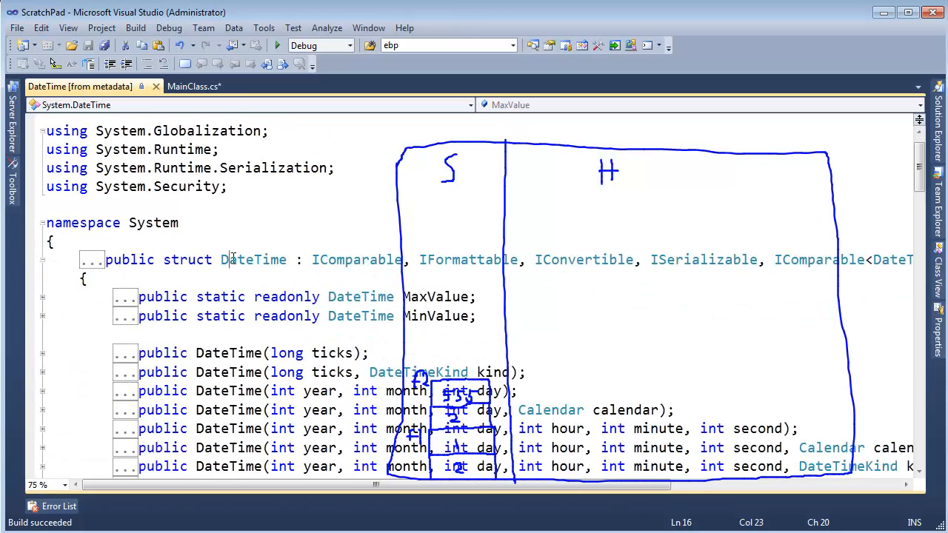
double_click(187, 261)
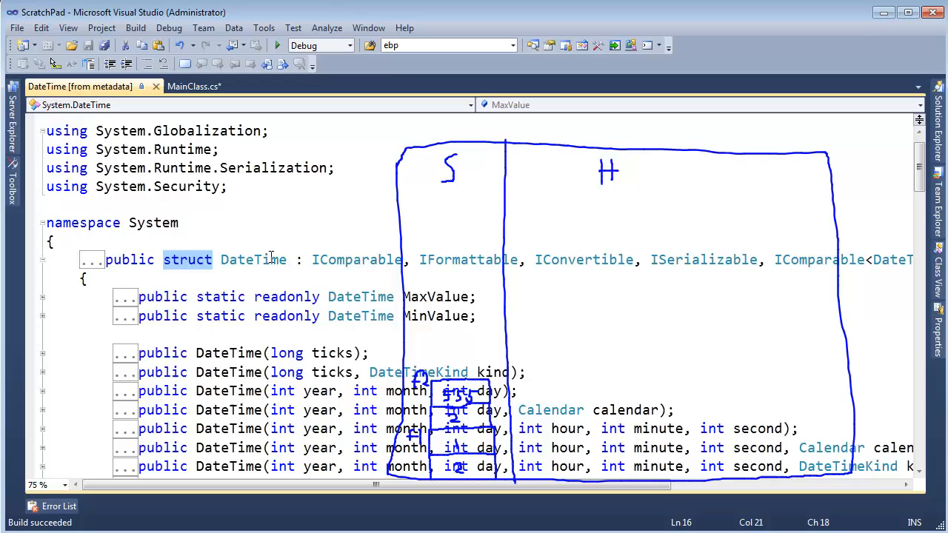
double_click(252, 259)
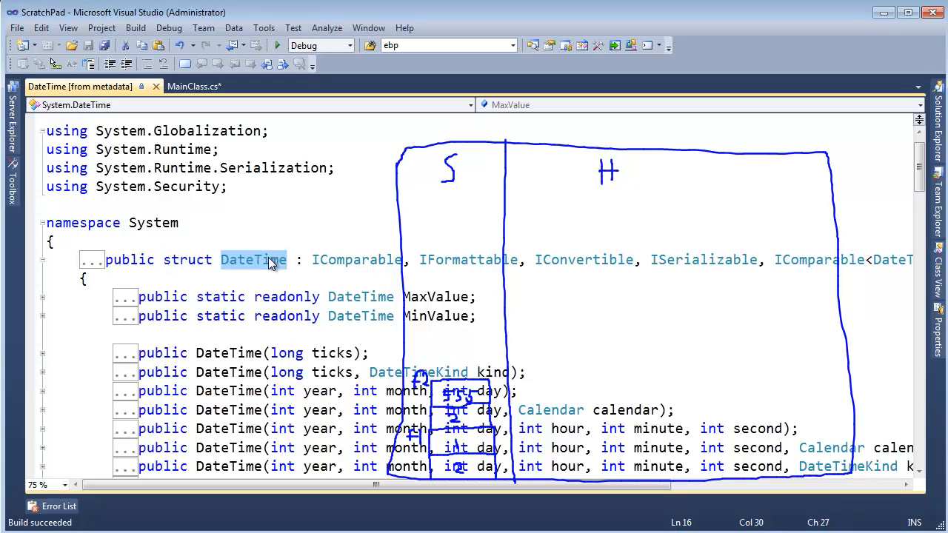
double_click(186, 260)
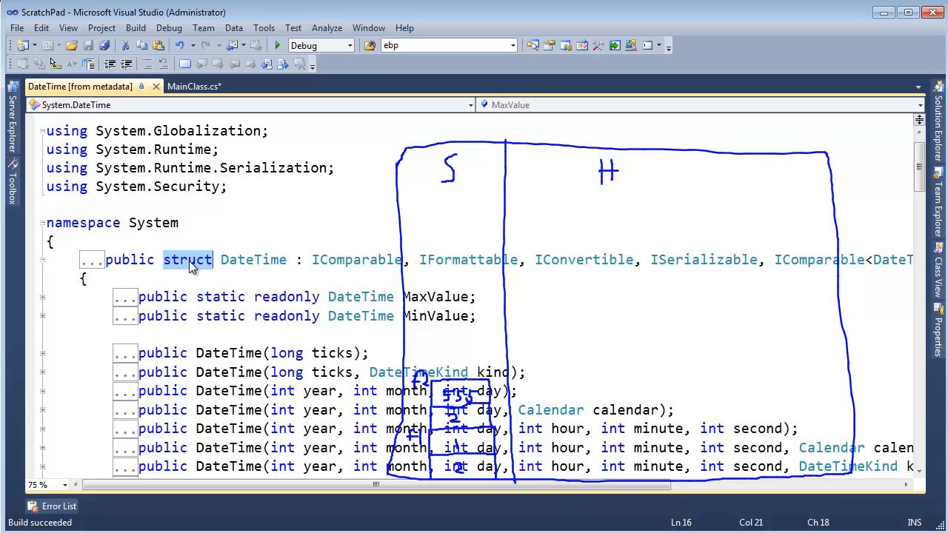
left_click(255, 261)
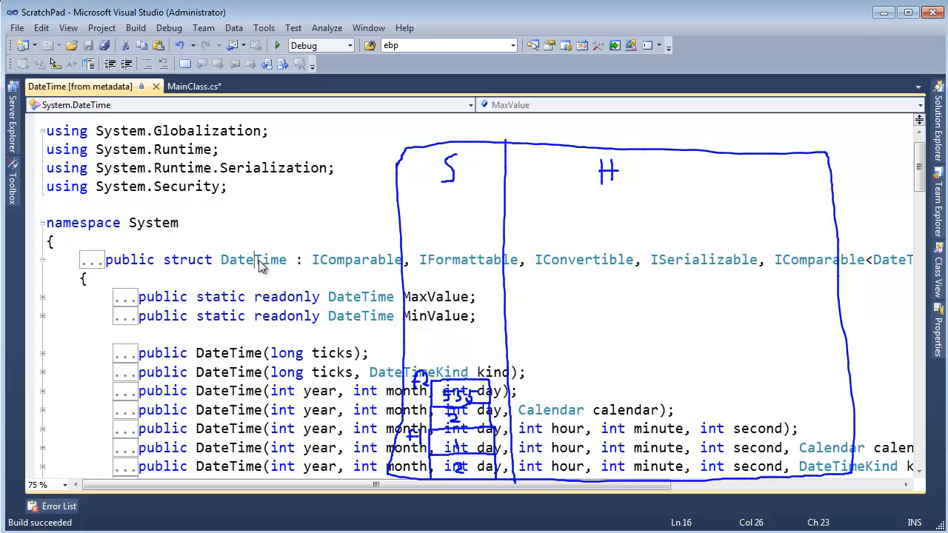
double_click(254, 259)
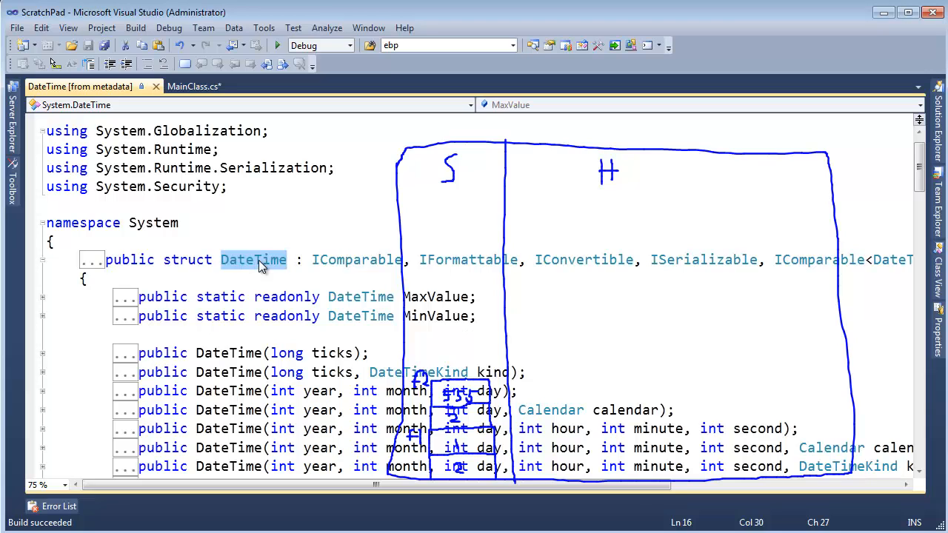